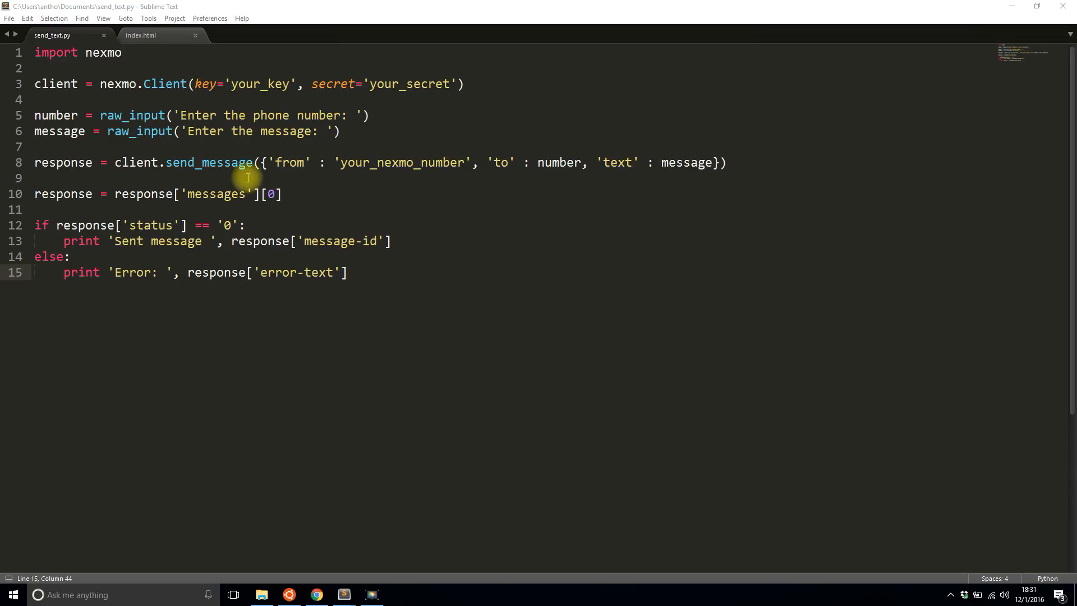
pyautogui.moveTo(311, 257)
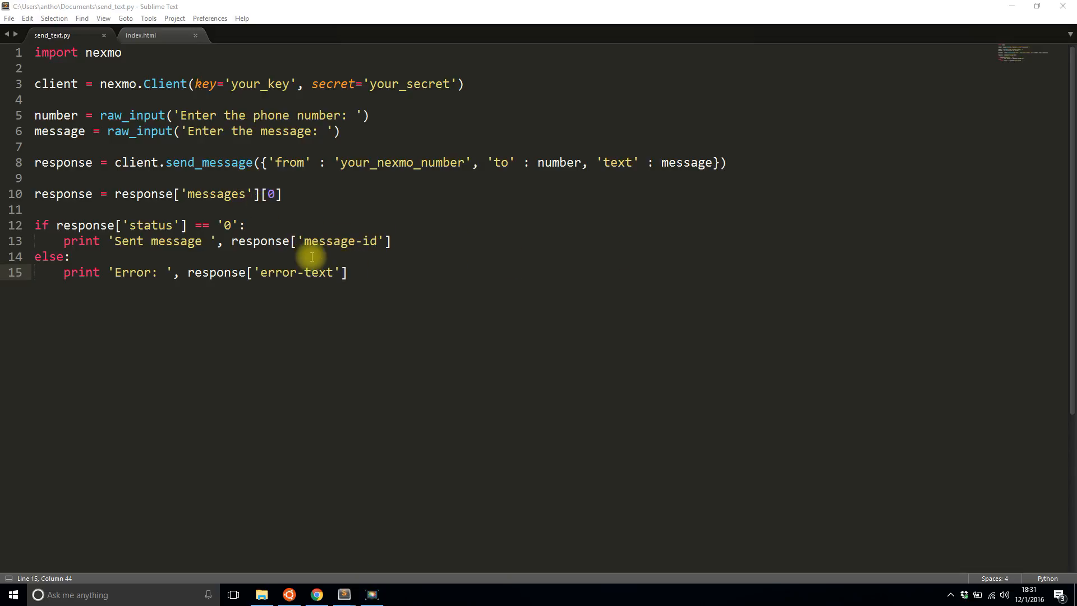
# - Bring up the index.html template and scroll through its Send a Text form
pyautogui.click(141, 35)
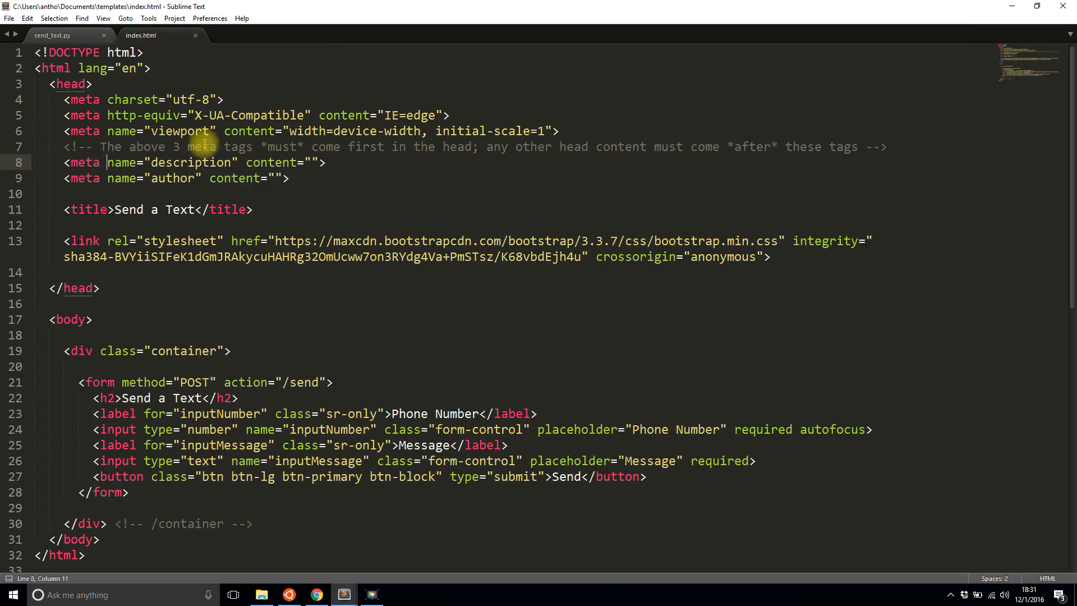
pyautogui.scroll(-3)
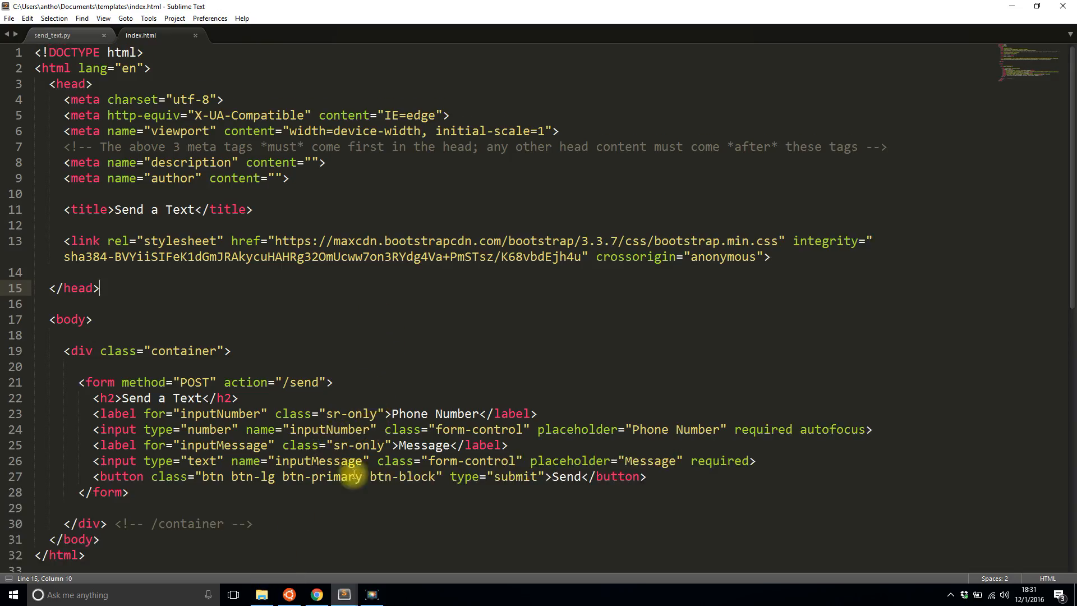
pyautogui.click(259, 594)
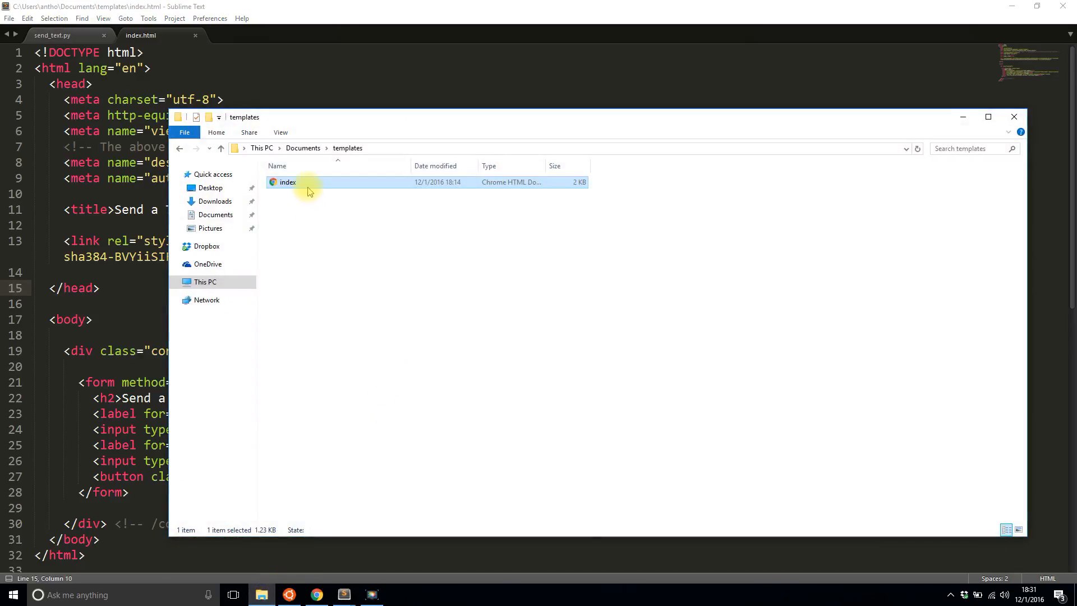
pyautogui.doubleClick(287, 181)
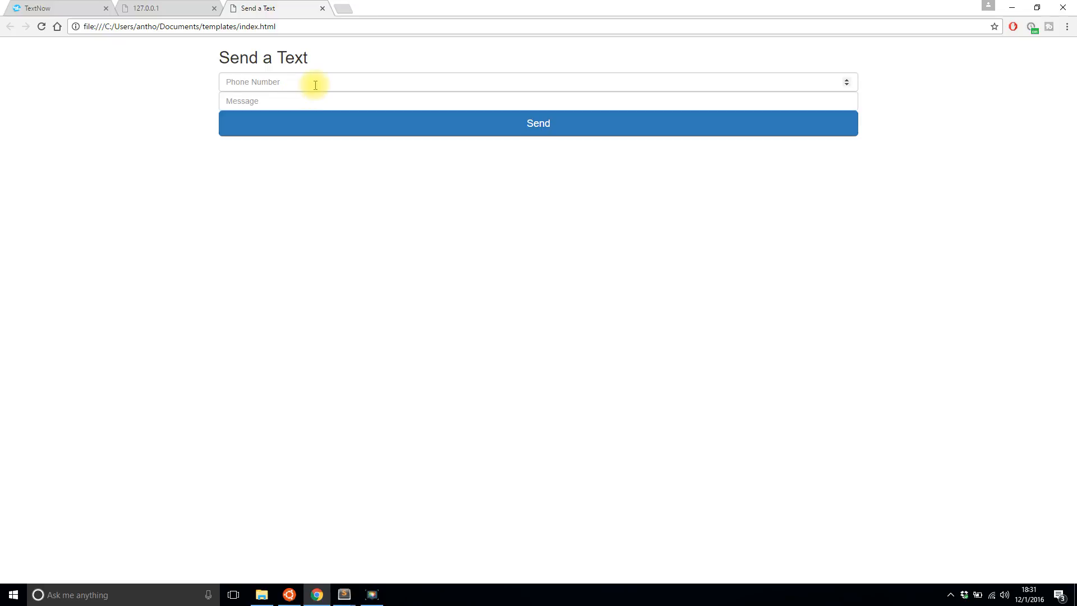
pyautogui.click(538, 101)
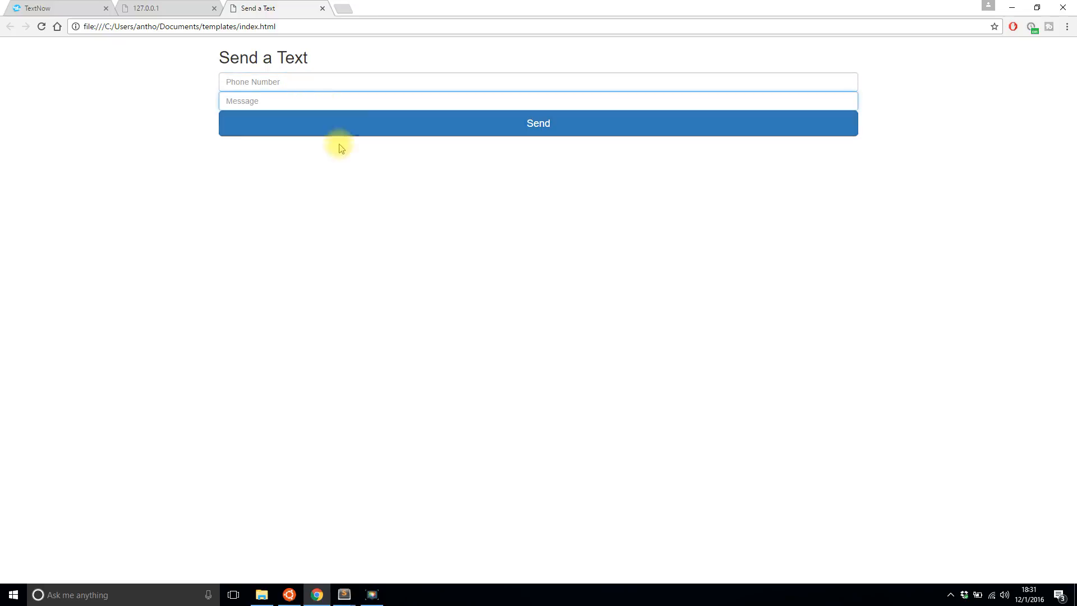
pyautogui.moveTo(343, 162)
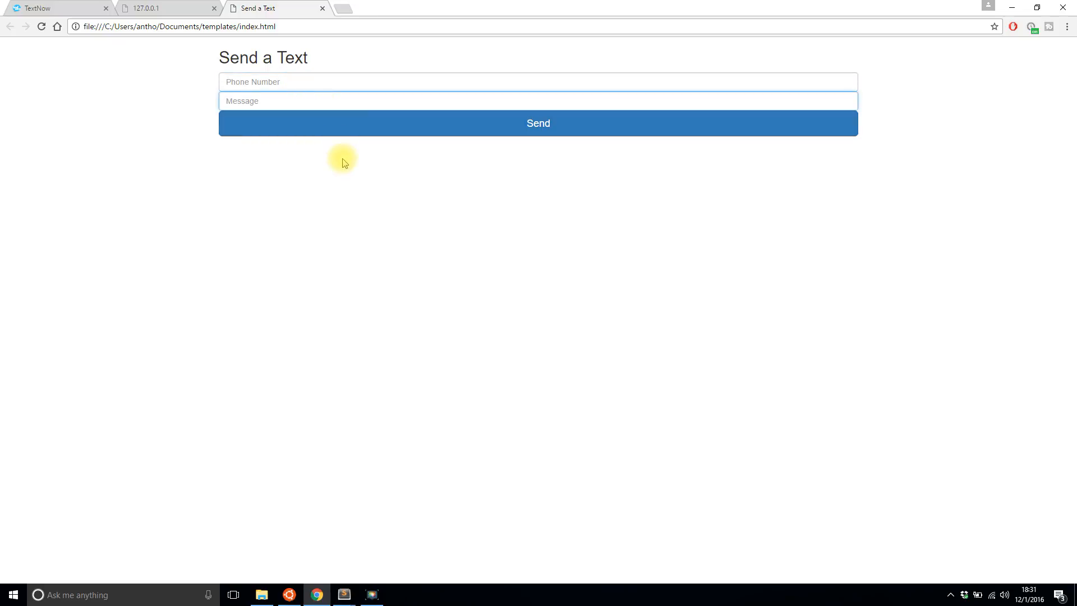
pyautogui.moveTo(375, 235)
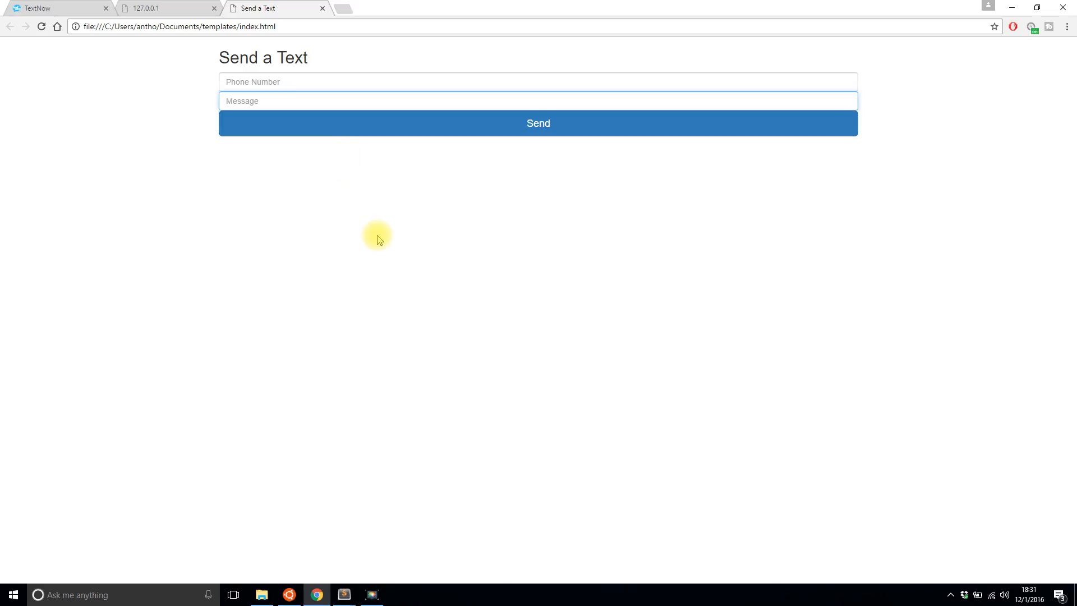
pyautogui.moveTo(324, 22)
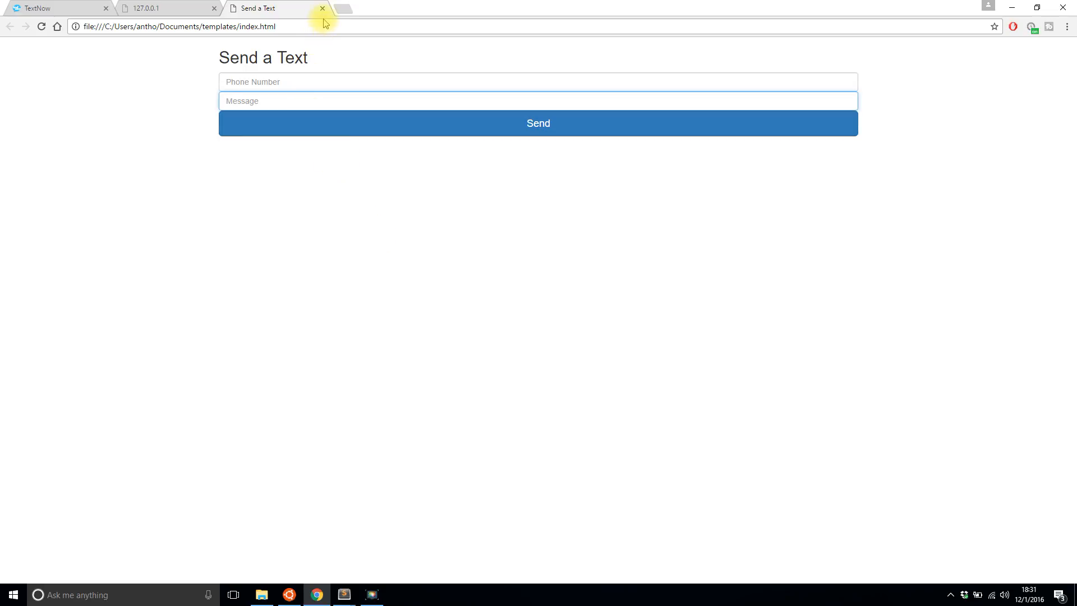
pyautogui.click(322, 9)
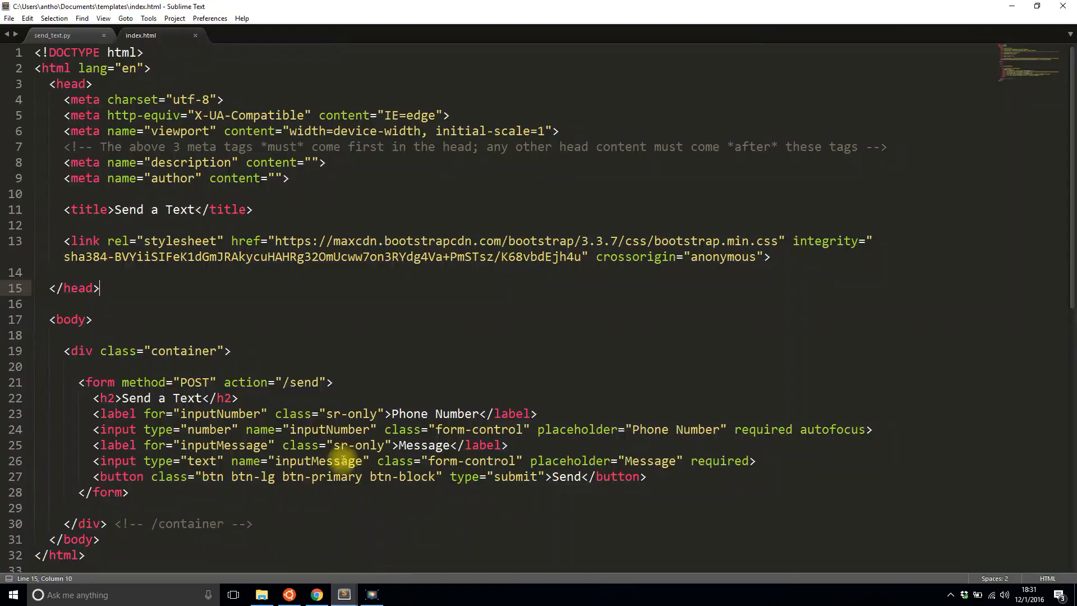
# - In send_text.py, import Flask, render_template and request, and create the Flask app
pyautogui.click(52, 35)
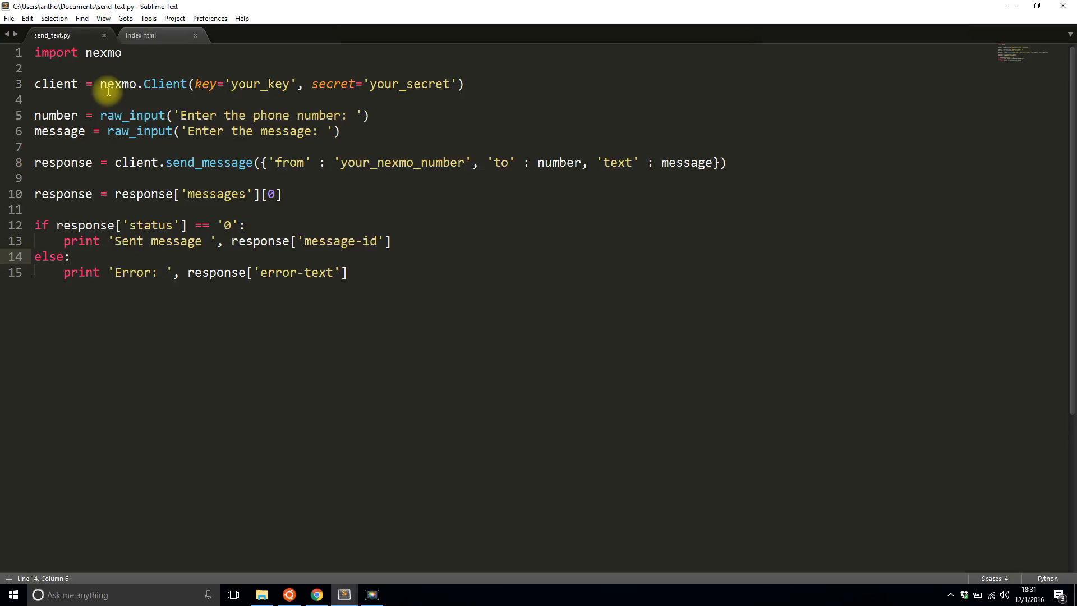
pyautogui.moveTo(41, 52)
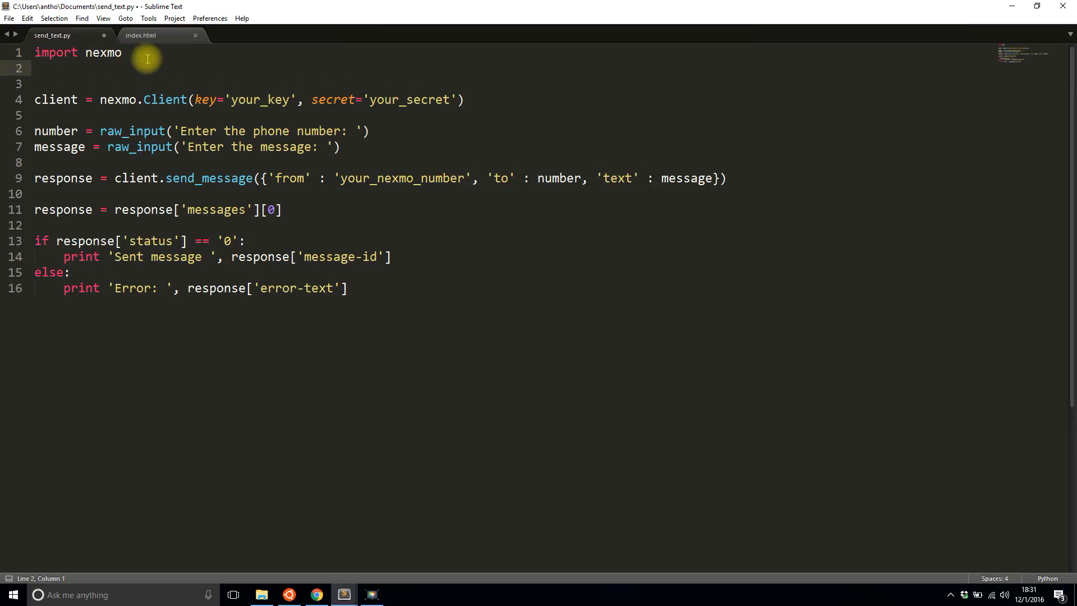
pyautogui.write('from flask import Flask,')
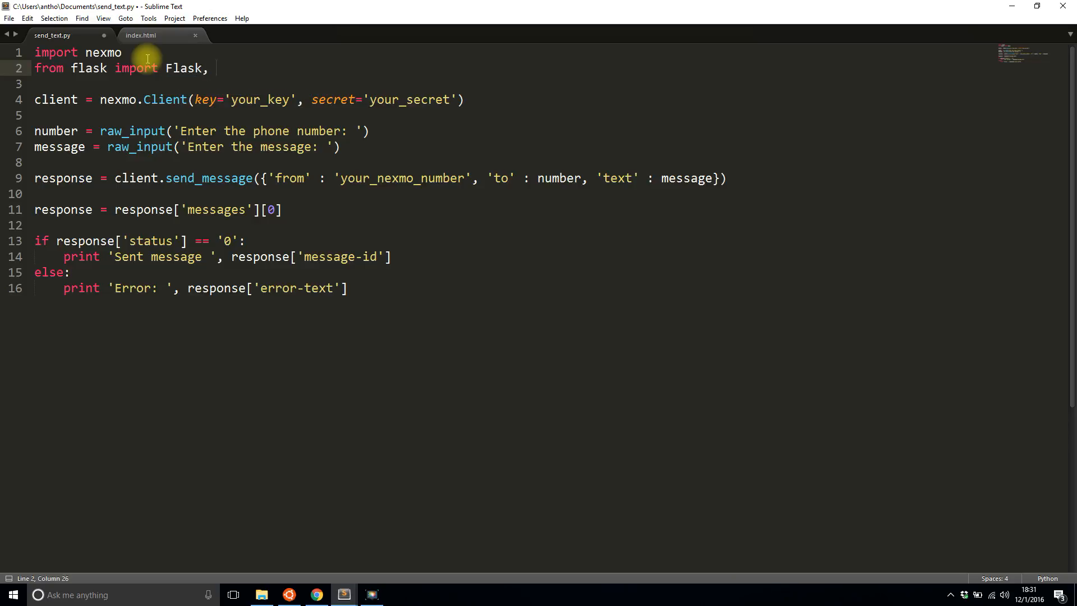
pyautogui.write('render_te')
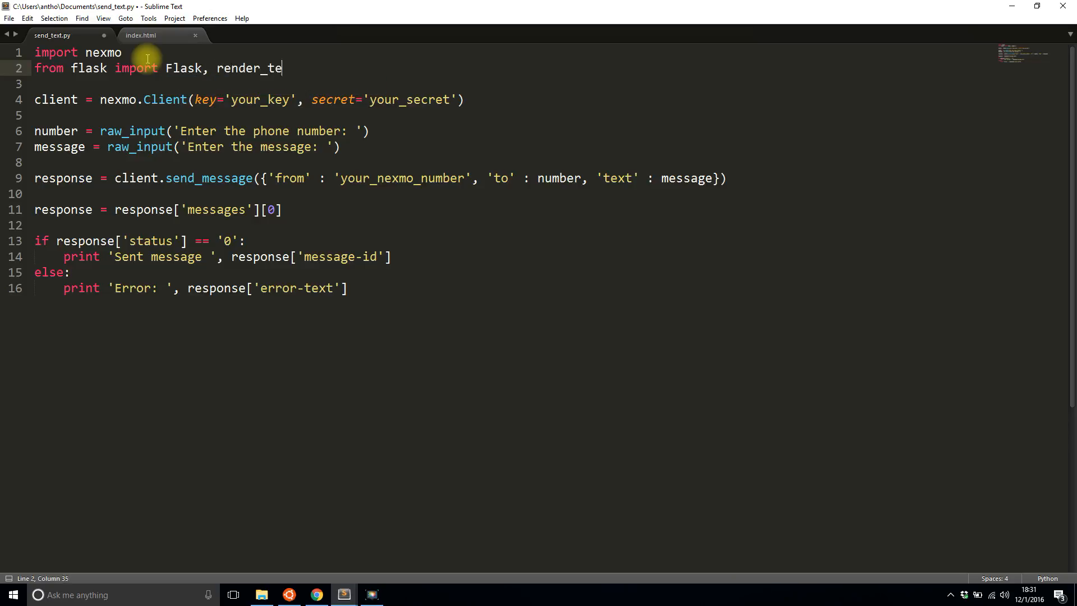
pyautogui.write('mplate,')
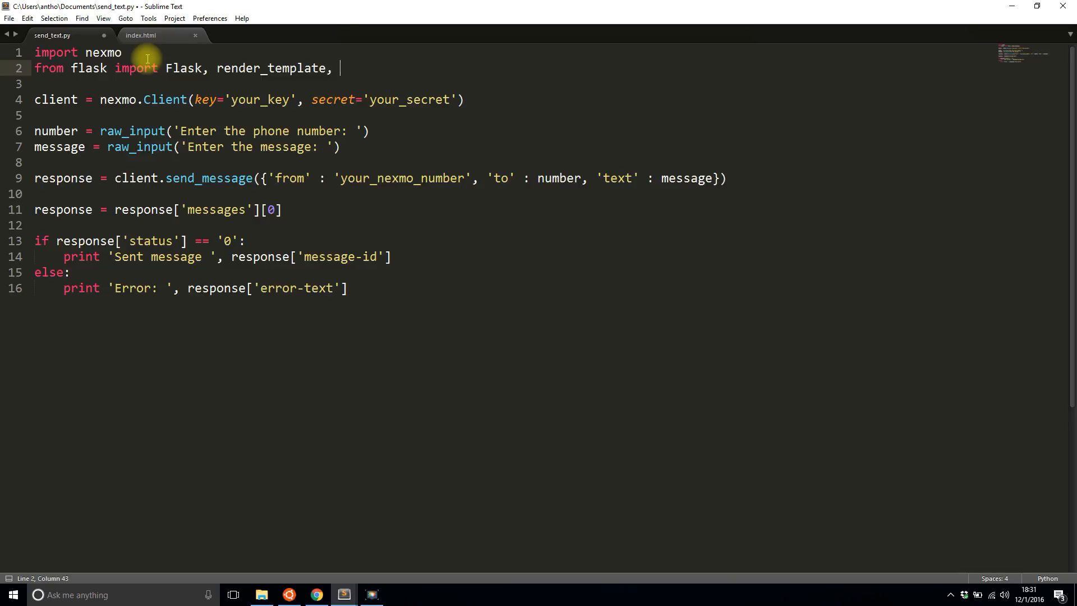
pyautogui.write('rque')
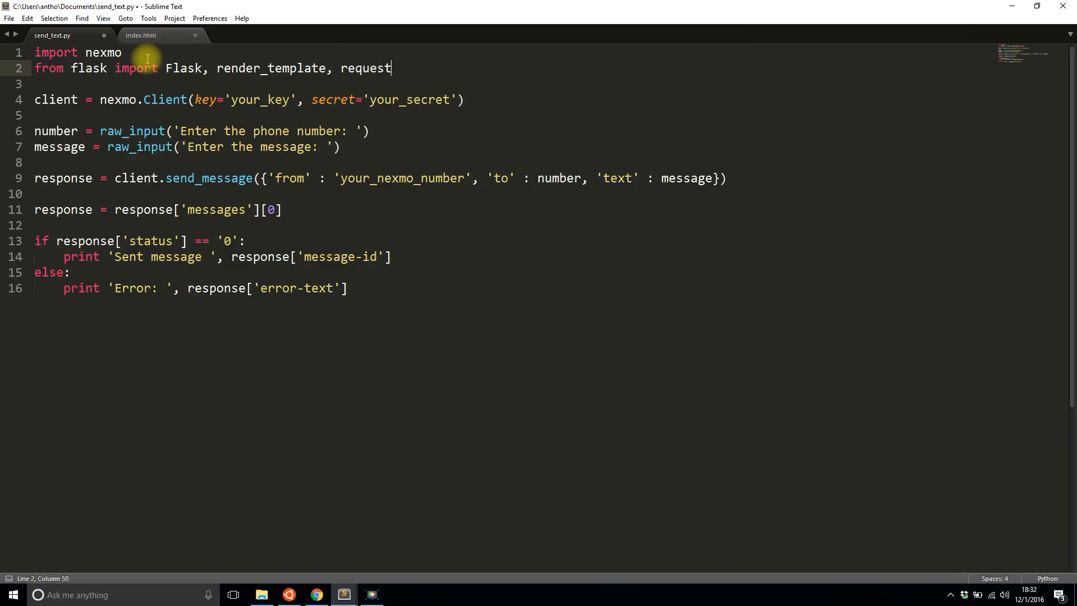
pyautogui.write('app =')
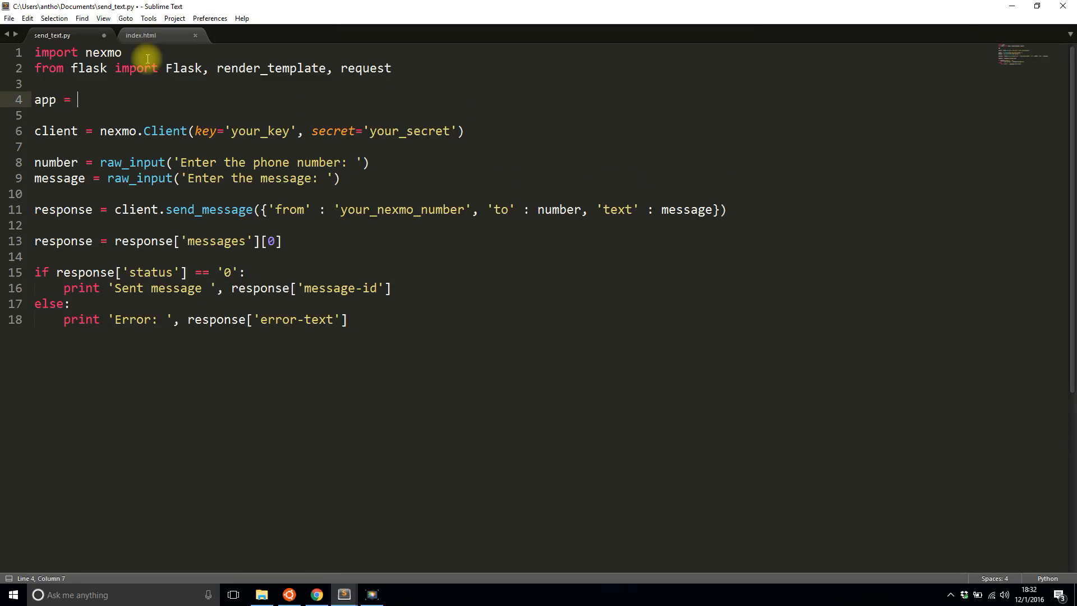
pyautogui.write('Flask(__')
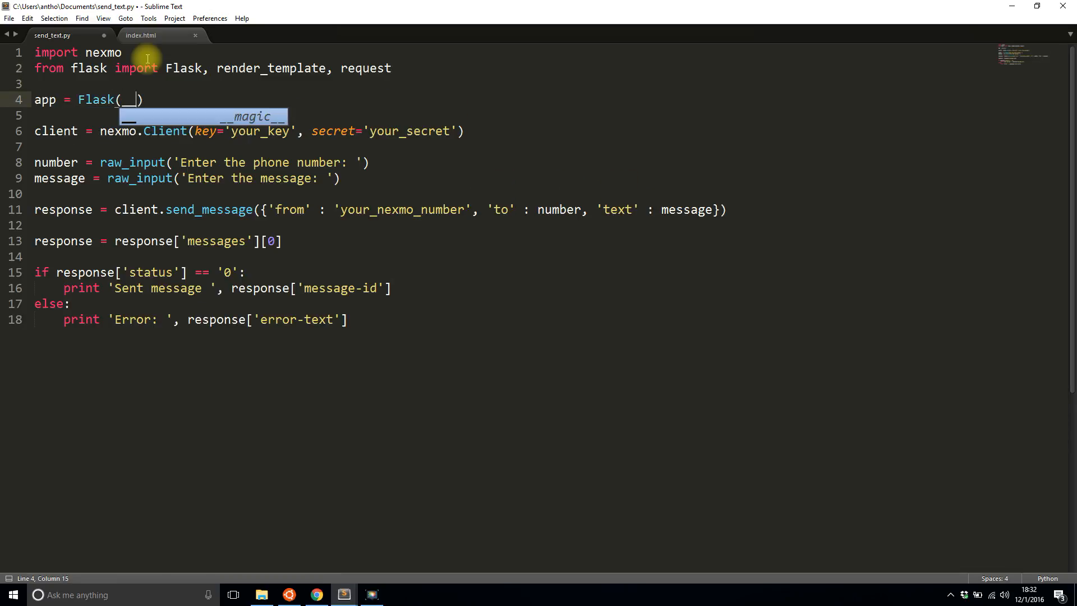
pyautogui.press('Escape')
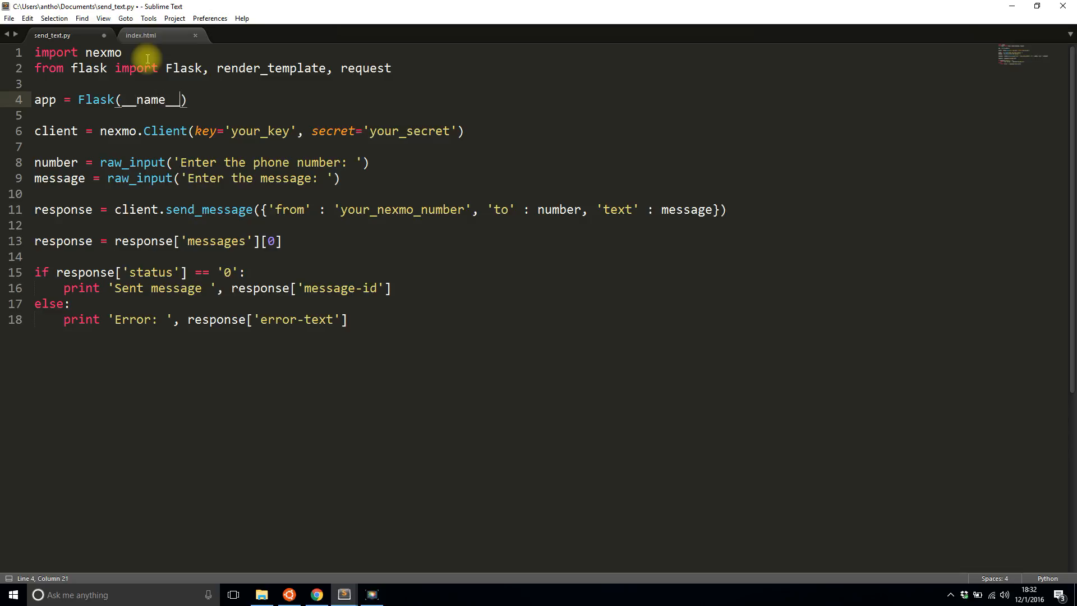
# - Start a root '/' route with an index() function
pyautogui.write('@app.rout')
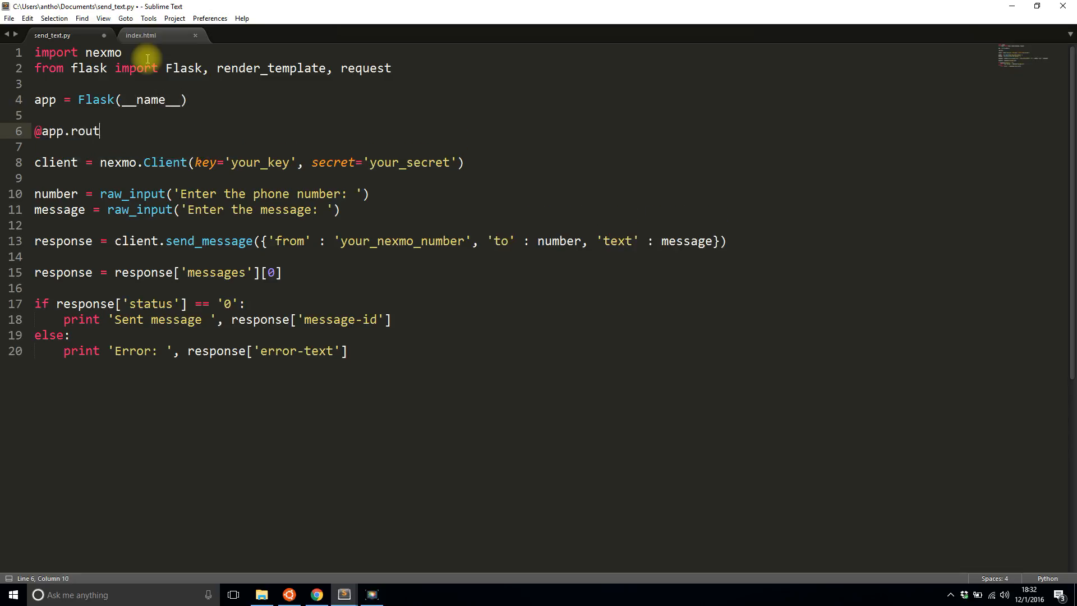
pyautogui.write("e('/')")
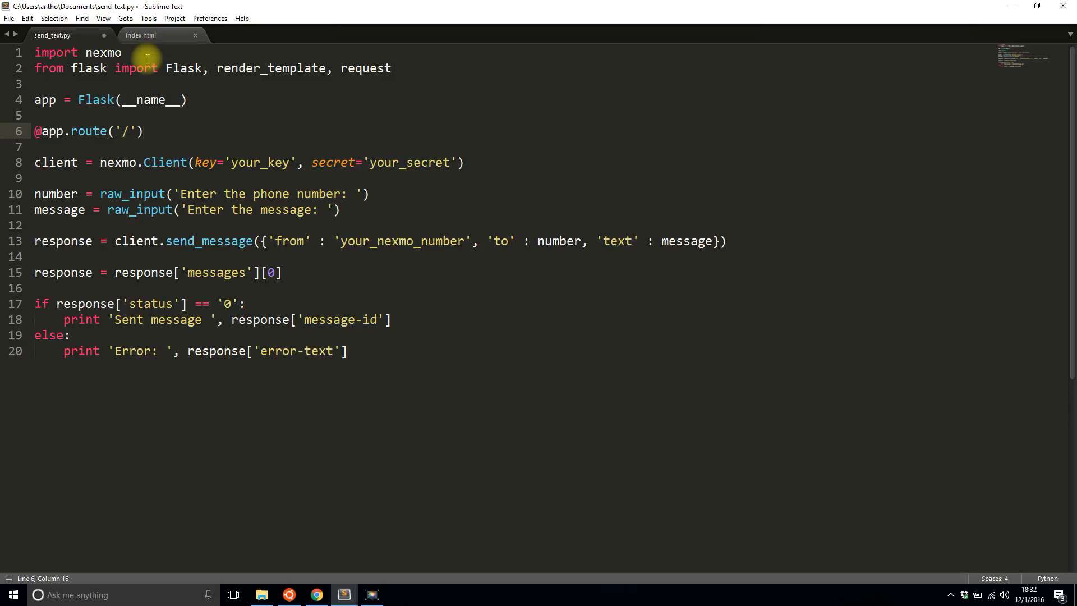
pyautogui.write('def inde')
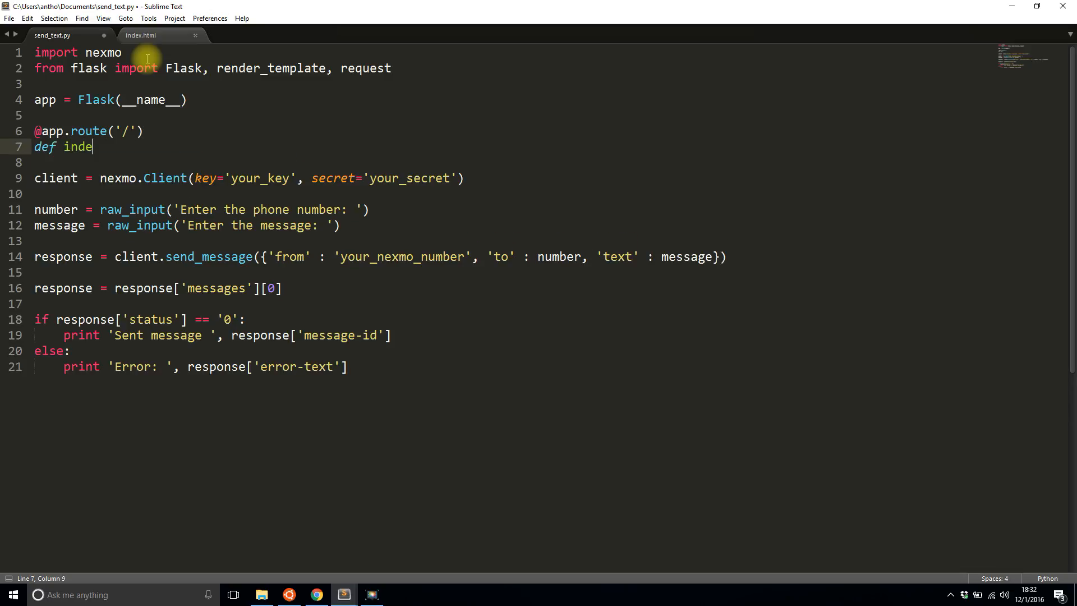
pyautogui.write('x():')
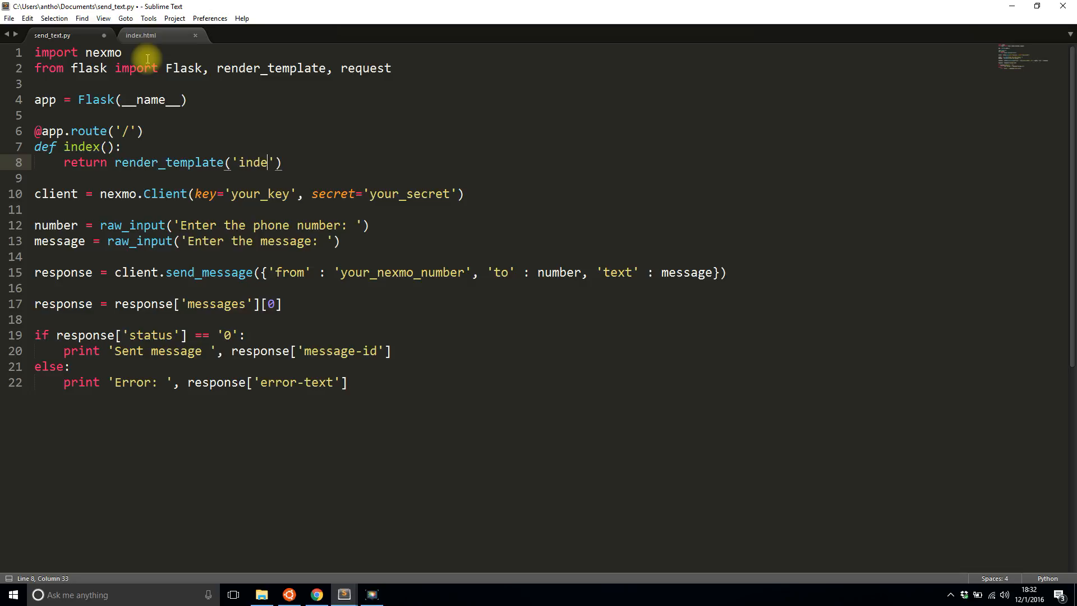
# - Render 'index.html', quote out the old SMS code, add app.run(debug=True) under __main__, and save
pyautogui.write('x.html')
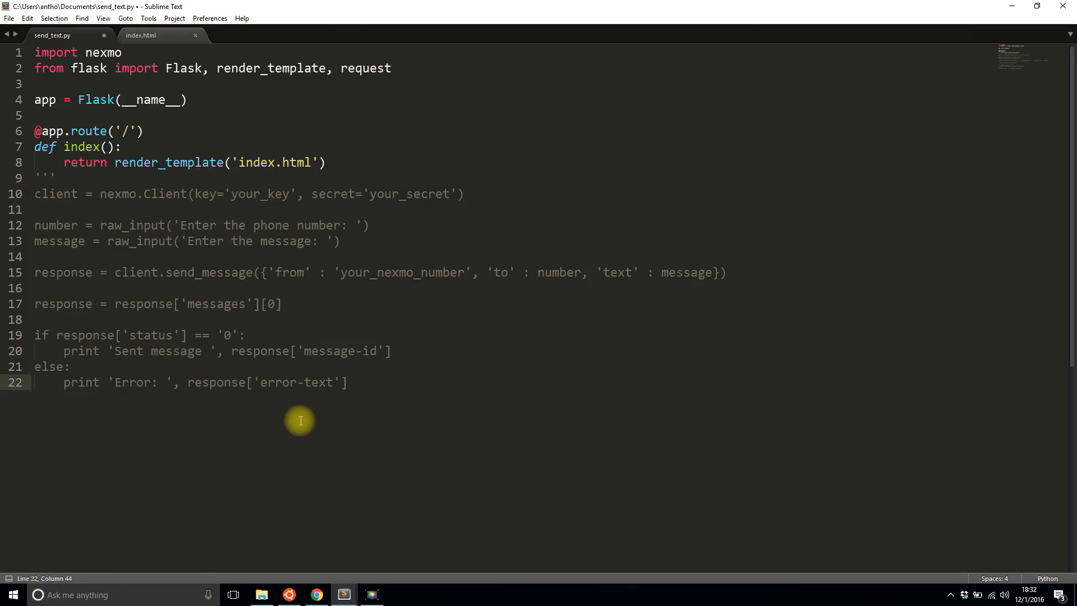
pyautogui.write("'''")
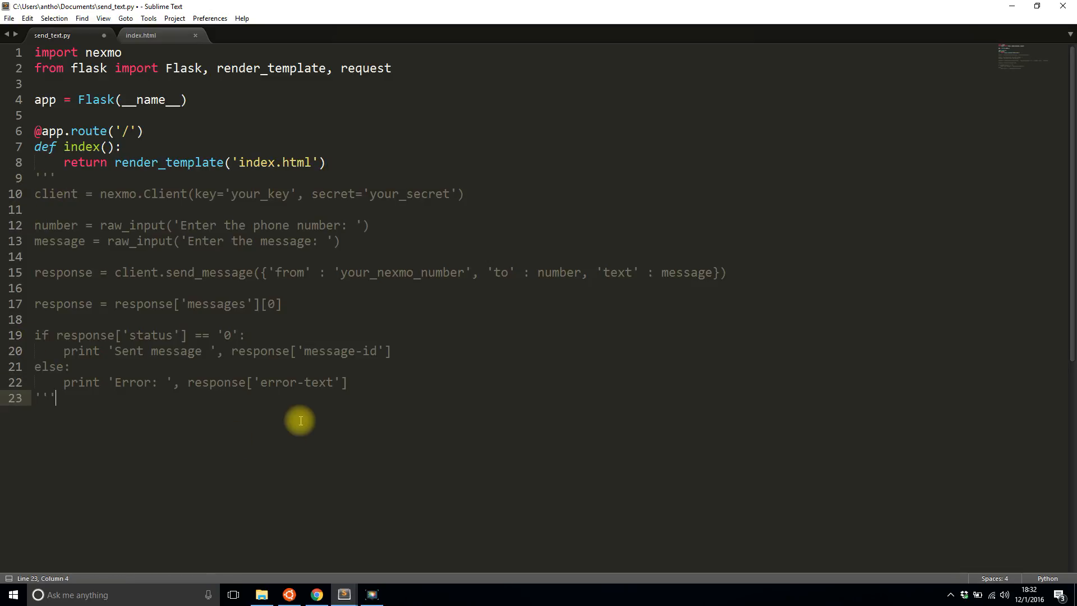
pyautogui.write("if __name__ == ''")
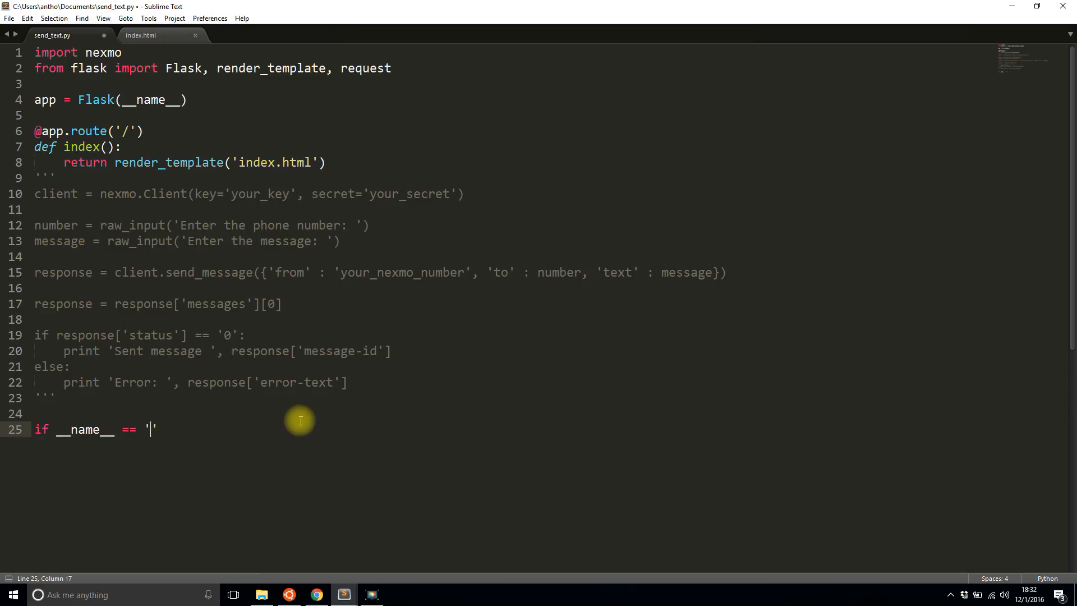
pyautogui.write('__main__')
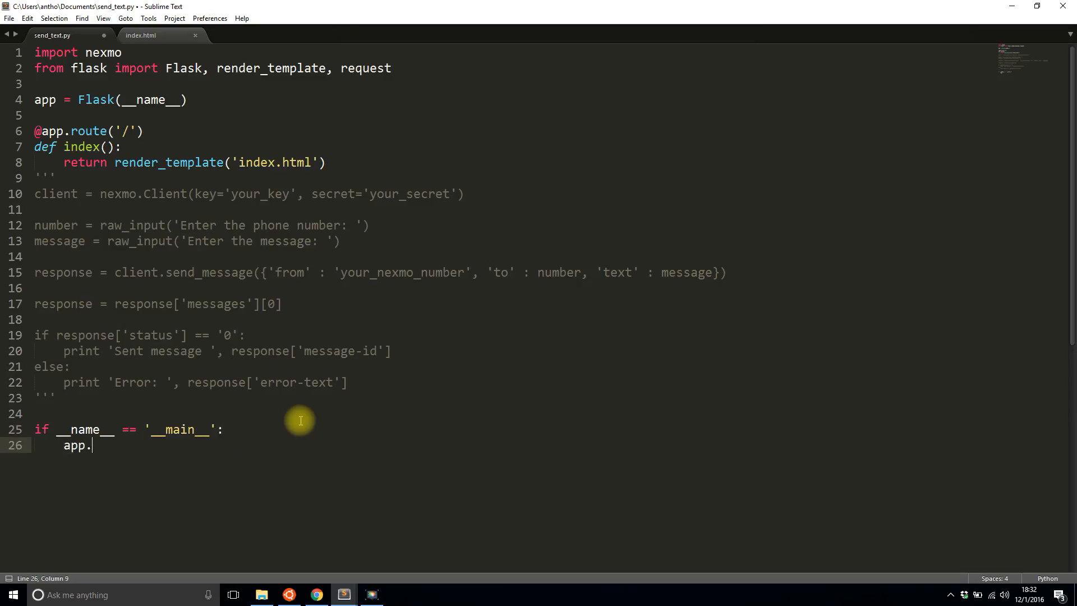
pyautogui.write('run(debug=True)')
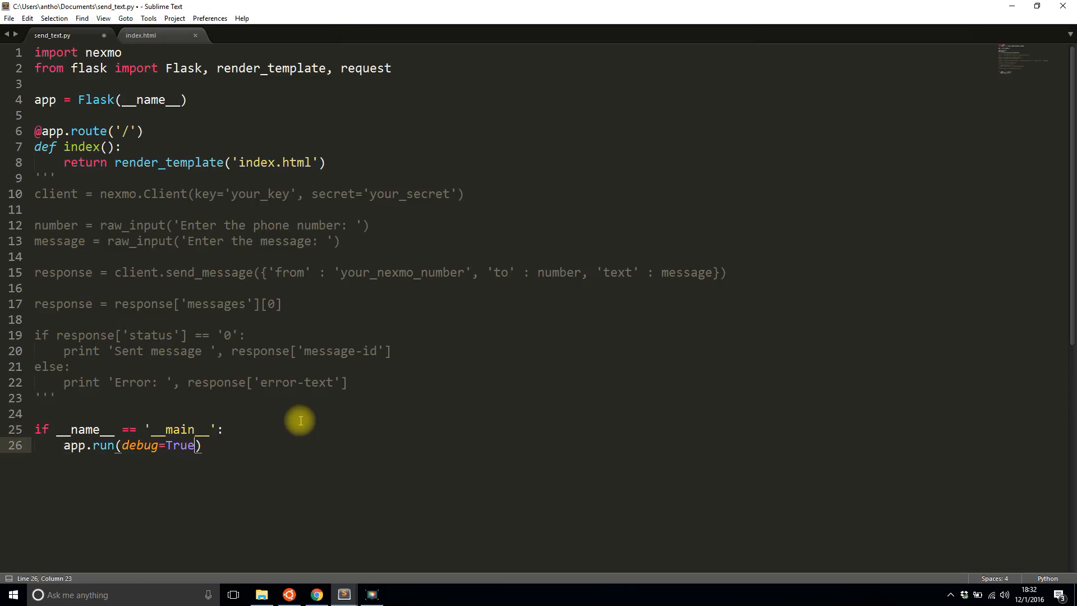
pyautogui.press('ctrl+s')
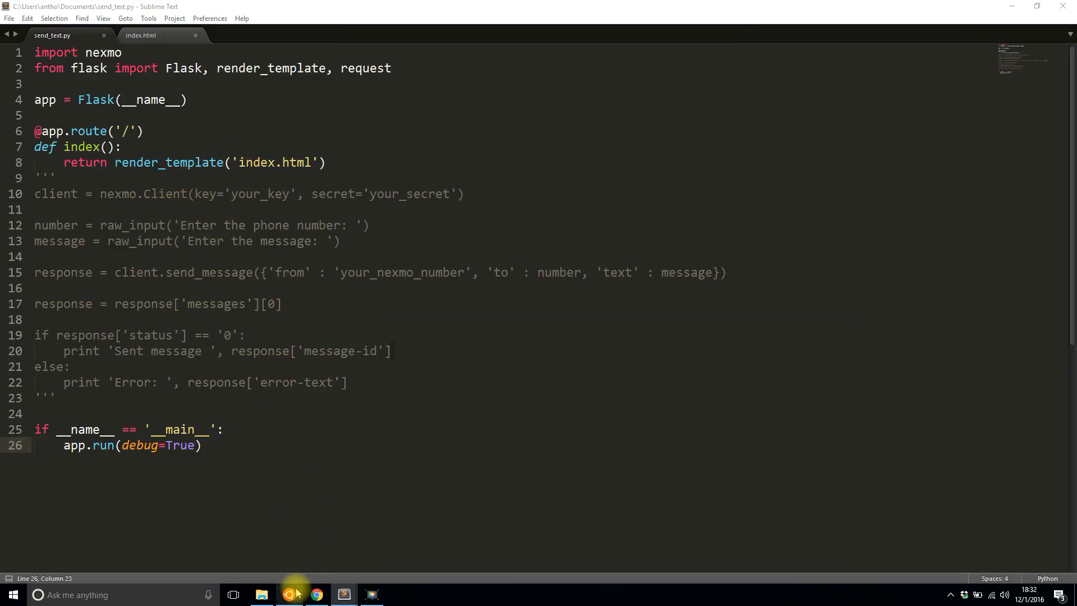
pyautogui.click(290, 593)
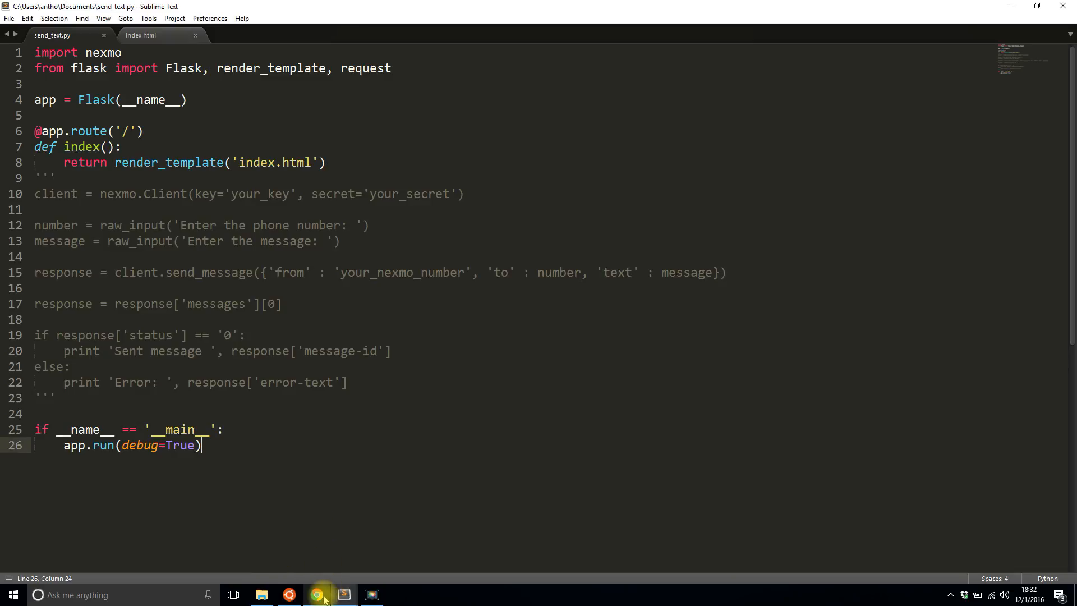
pyautogui.click(316, 594)
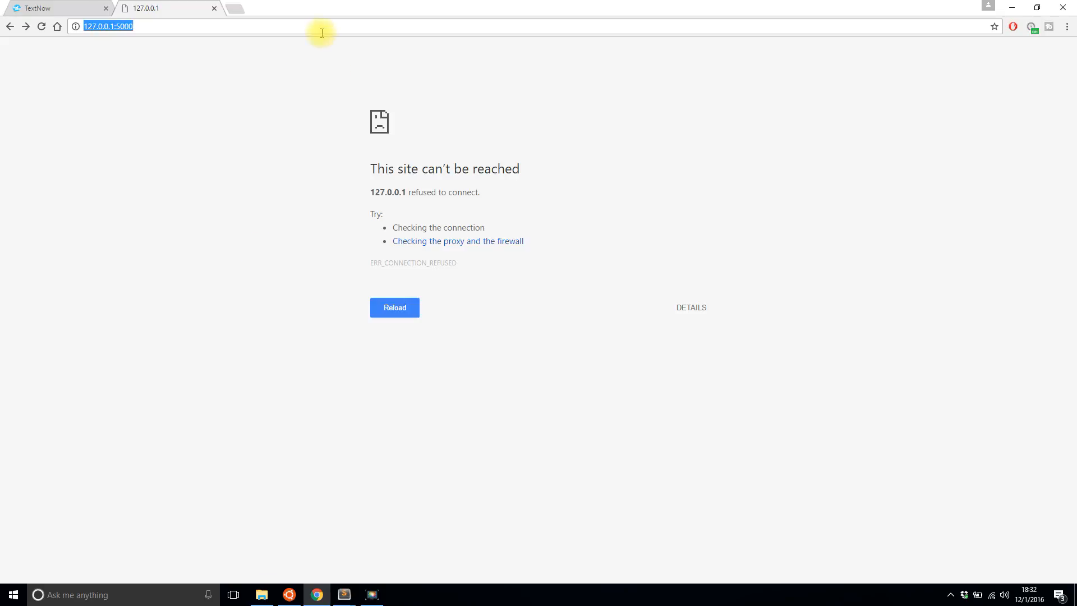
pyautogui.click(394, 307)
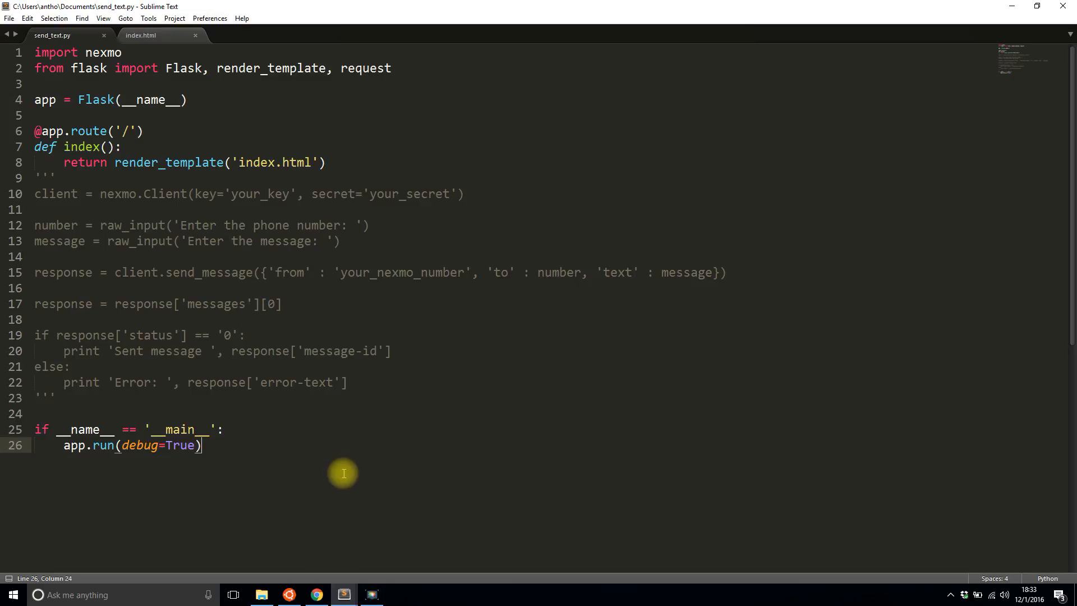
pyautogui.moveTo(341, 174)
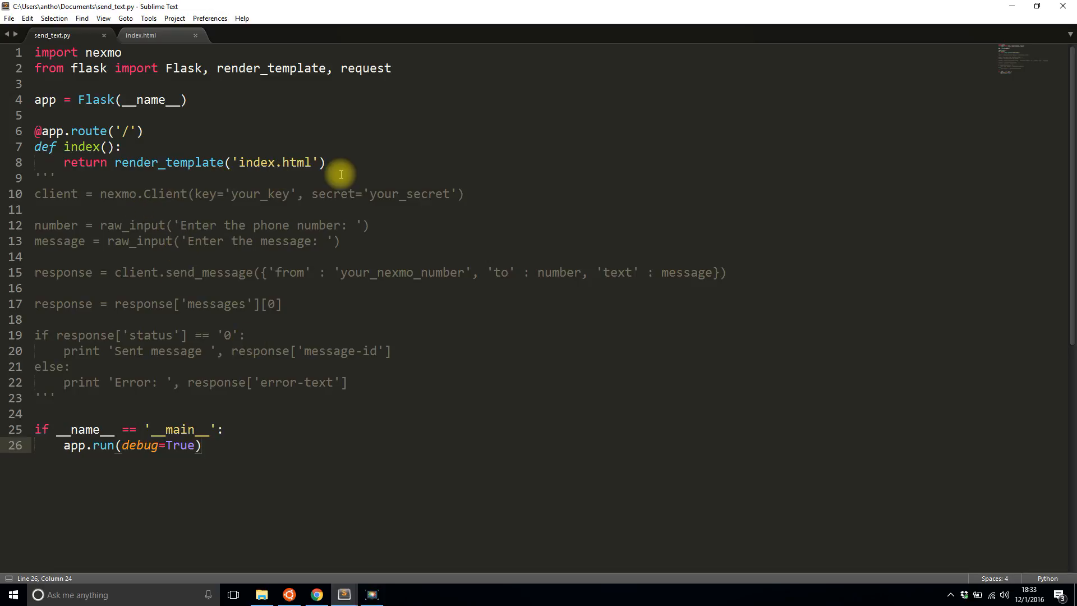
pyautogui.write('@')
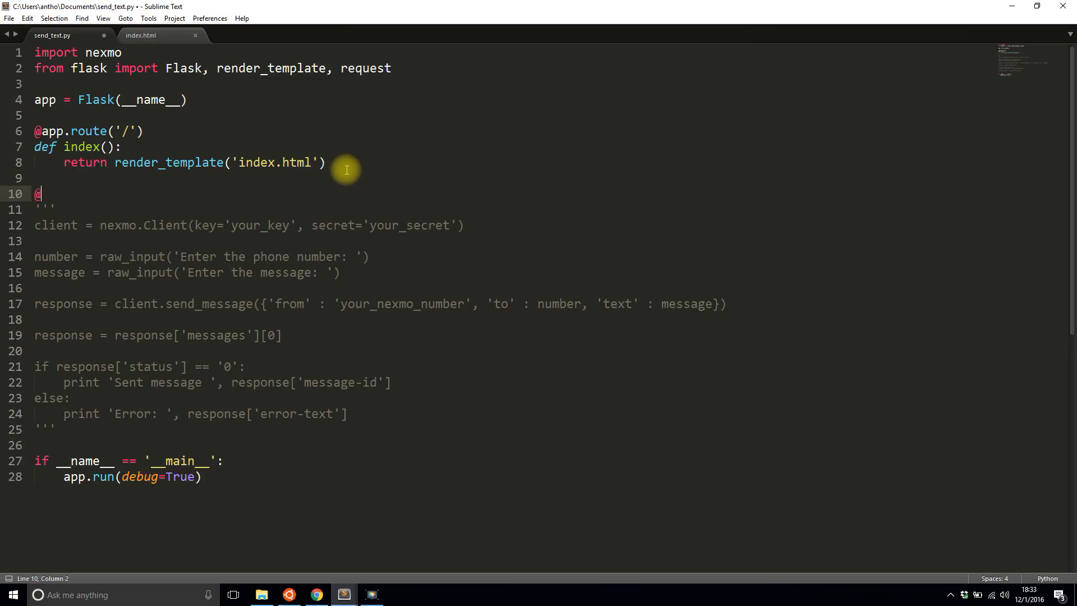
pyautogui.write("app.route('/')")
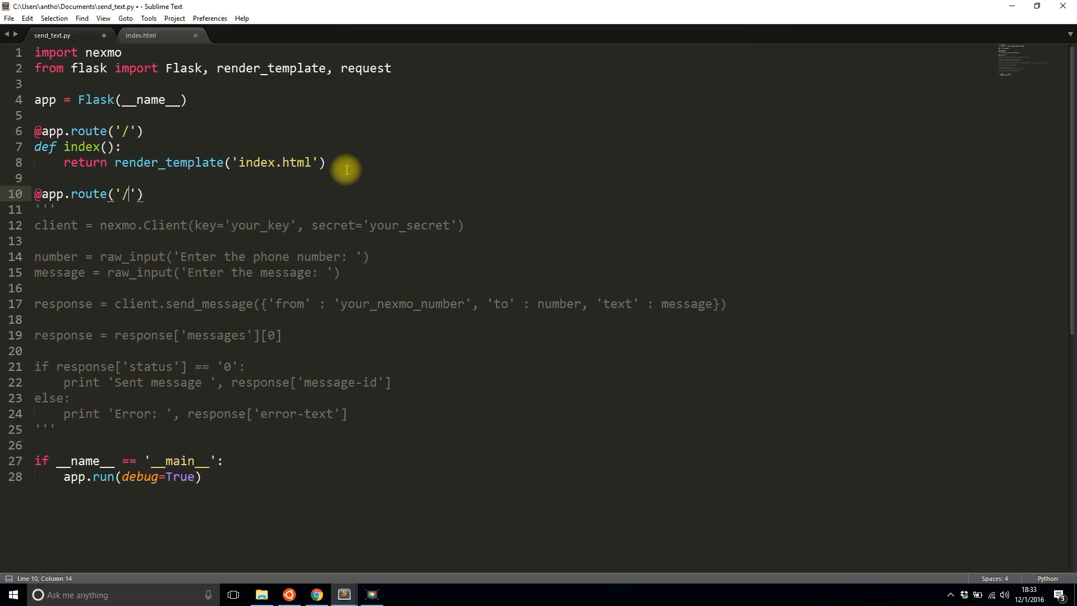
pyautogui.write("send',k")
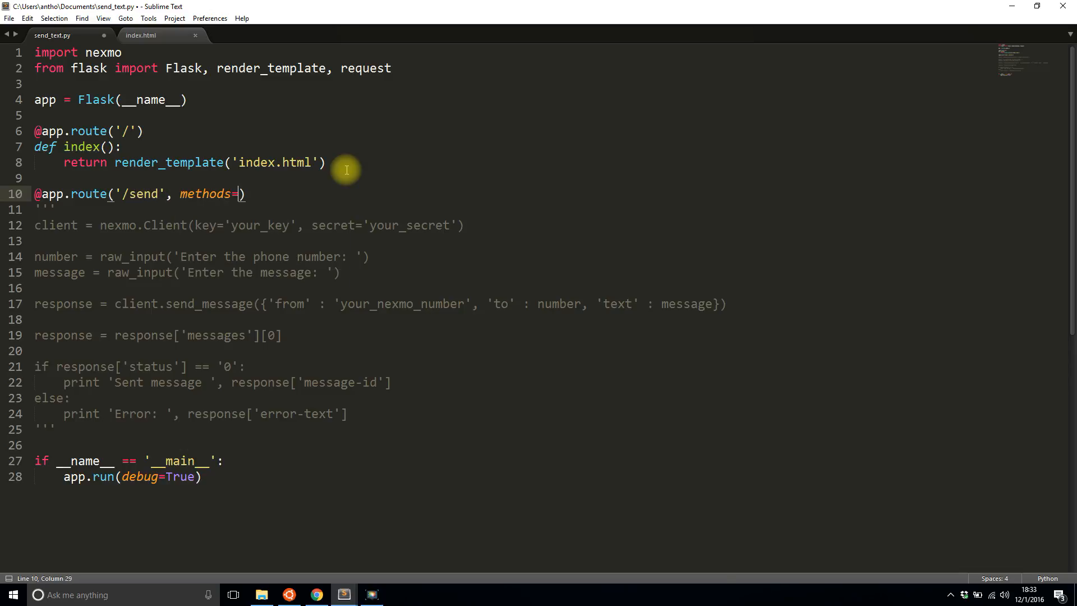
pyautogui.write("'POST']")
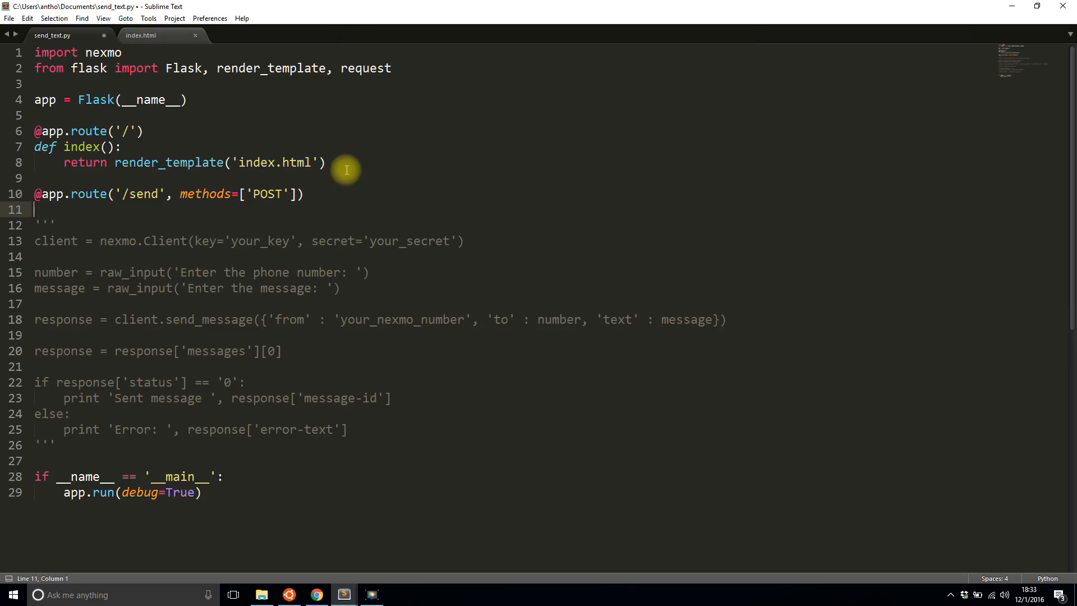
pyautogui.write('def send():')
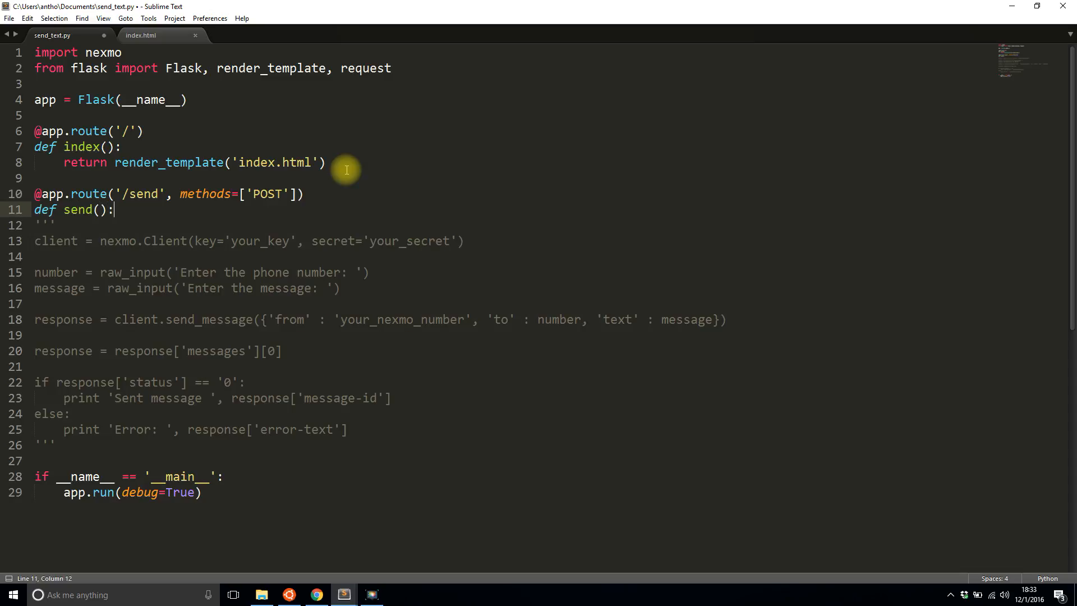
pyautogui.press('enter')
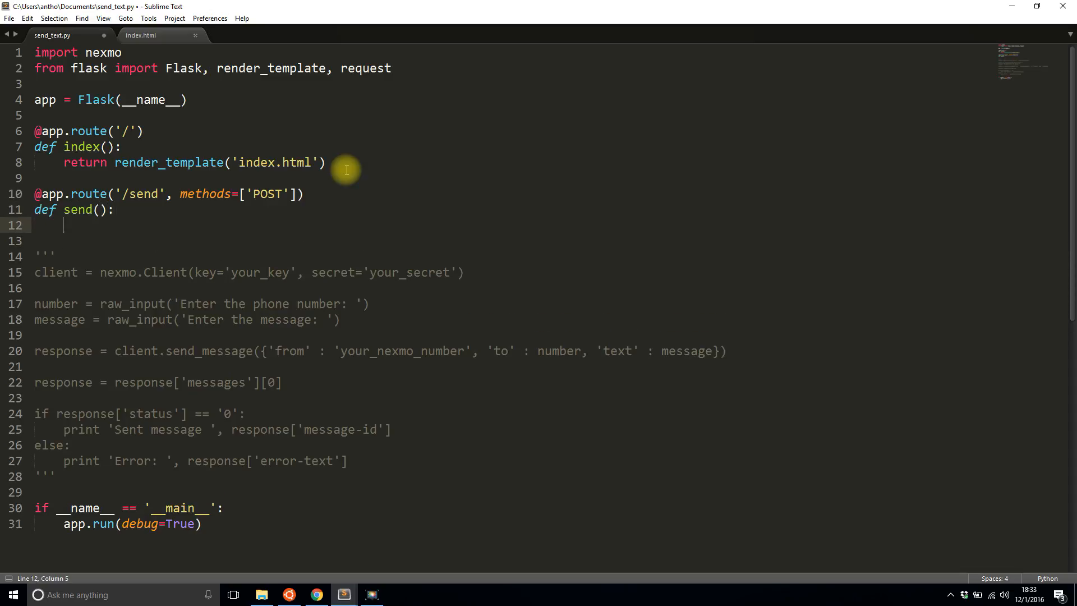
pyautogui.moveTo(97, 263)
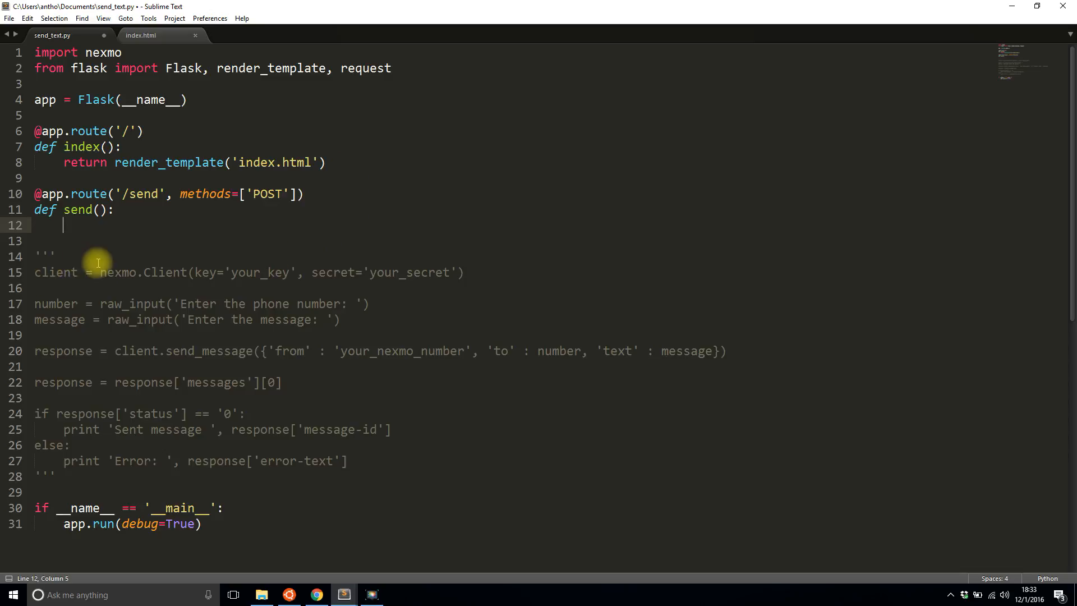
# - Move the Nexmo client setup to module level and paste the send_message call into send()
pyautogui.tripleClick(247, 271)
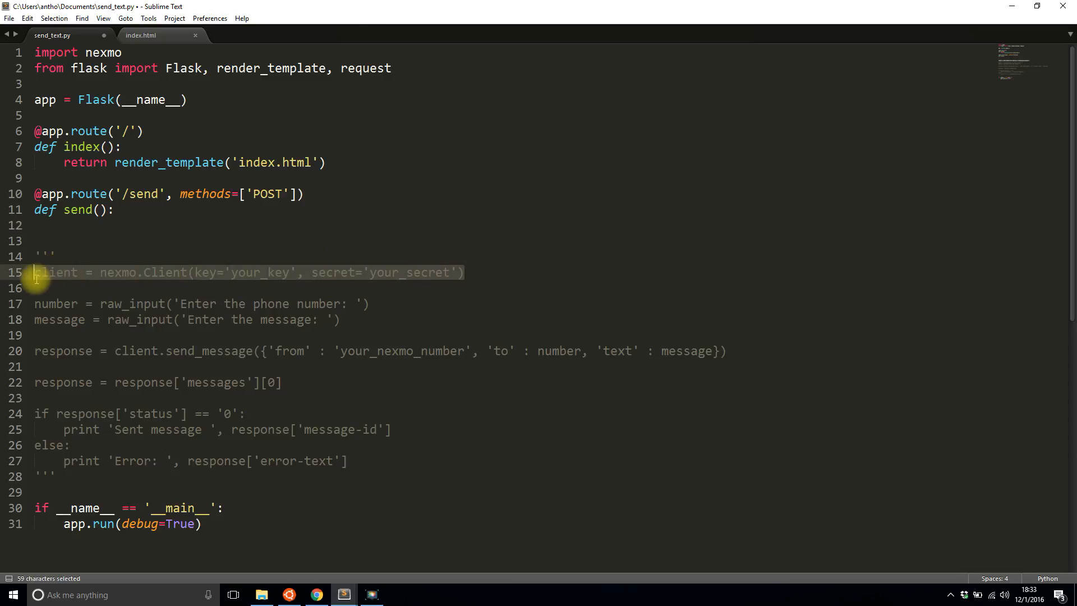
pyautogui.press('ctrl+x')
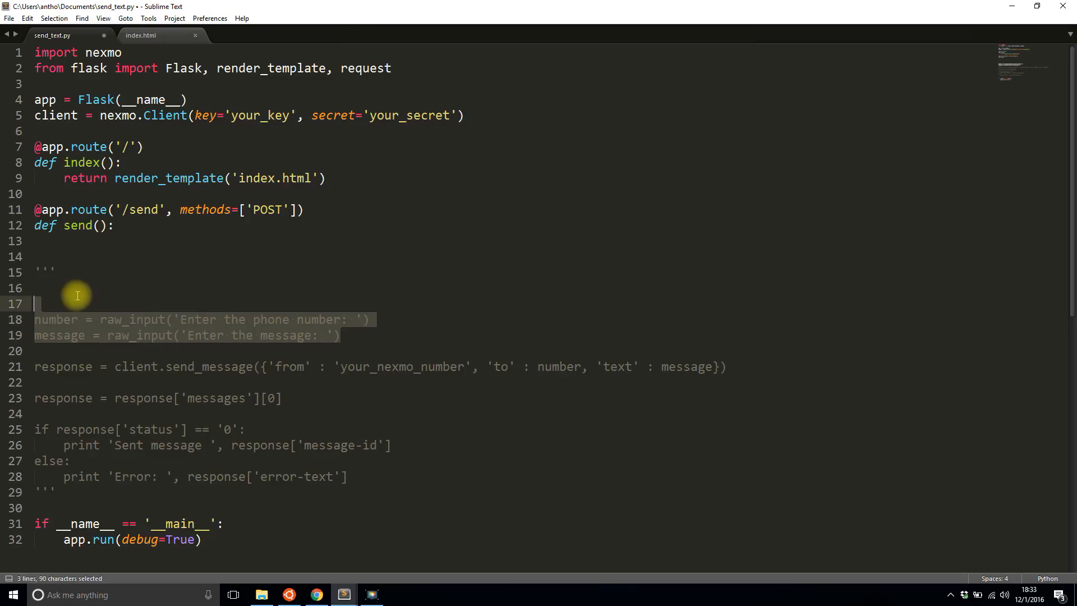
pyautogui.press('Delete')
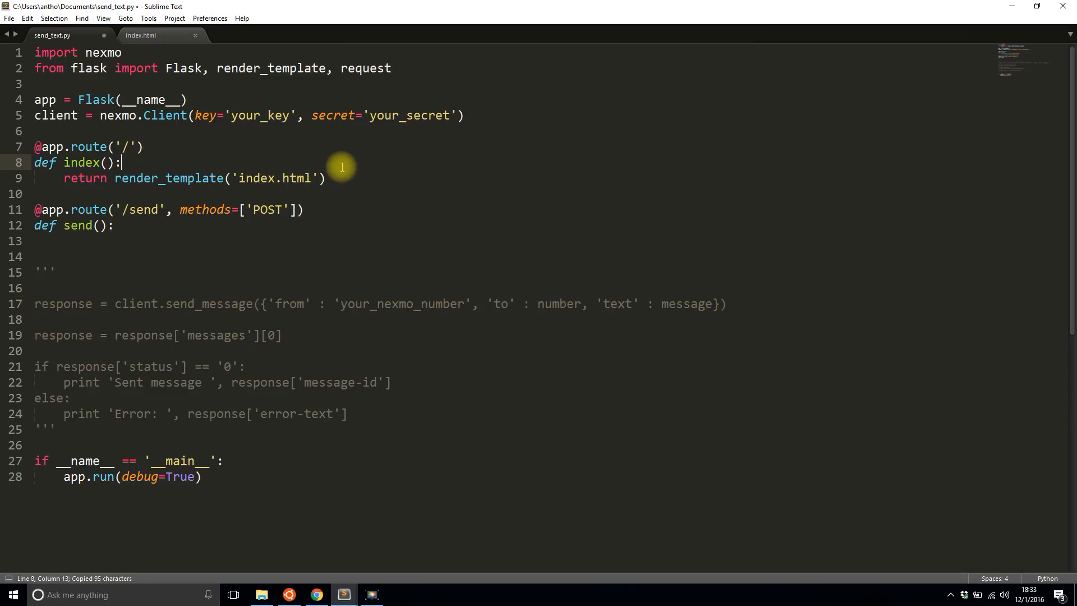
pyautogui.press('enter')
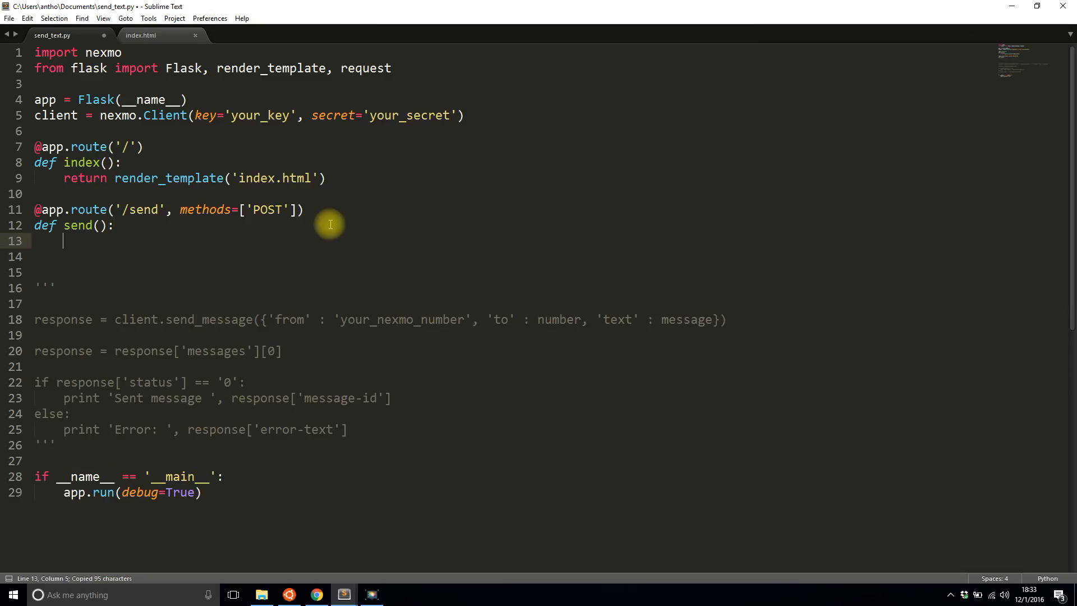
pyautogui.press('ctrl+v')
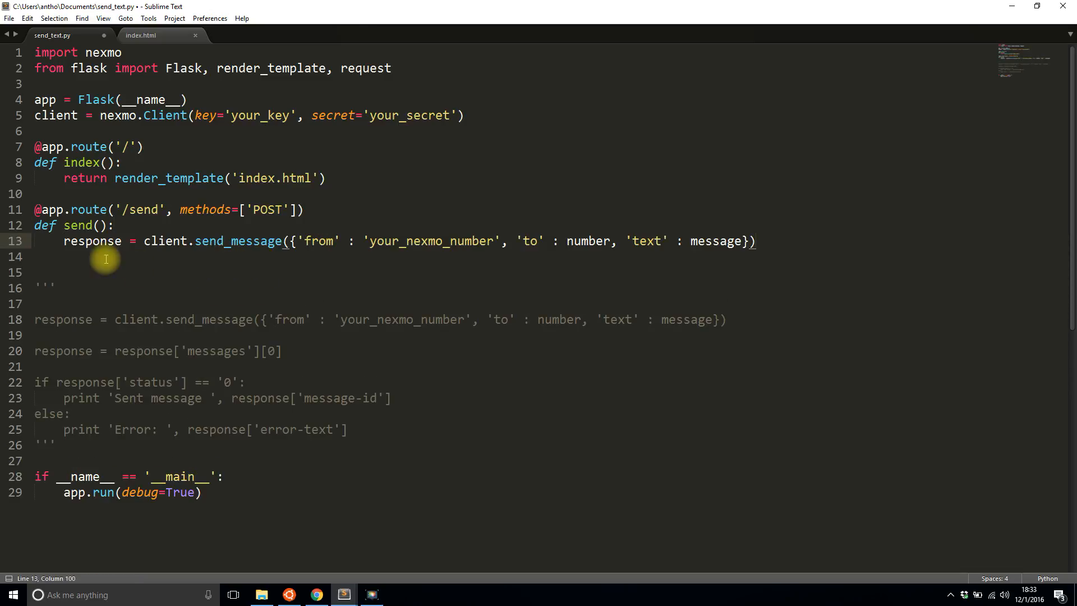
pyautogui.moveTo(403, 268)
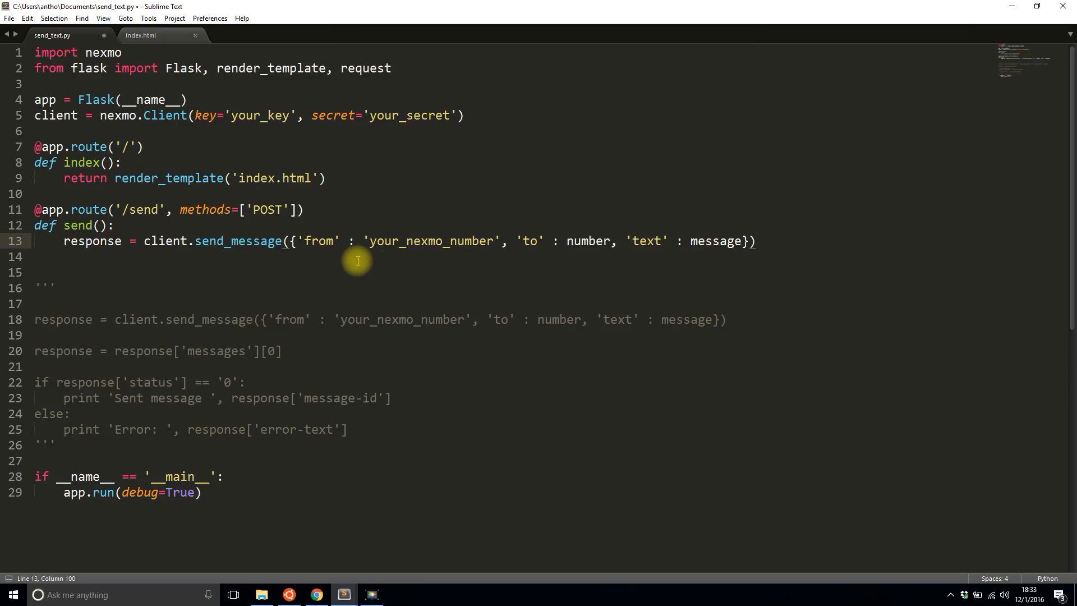
pyautogui.moveTo(354, 256)
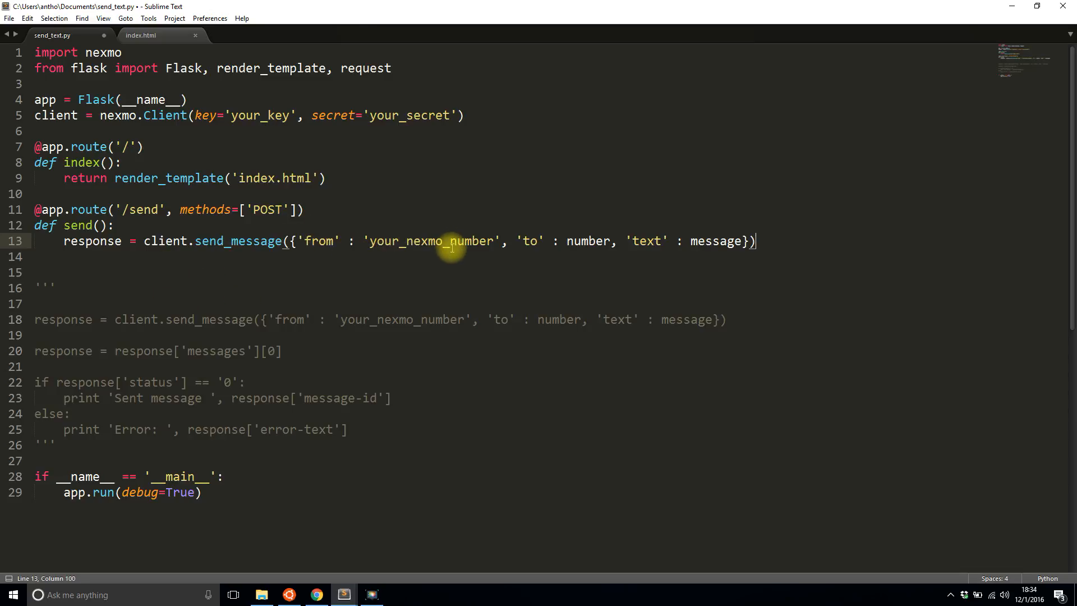
pyautogui.moveTo(228, 319)
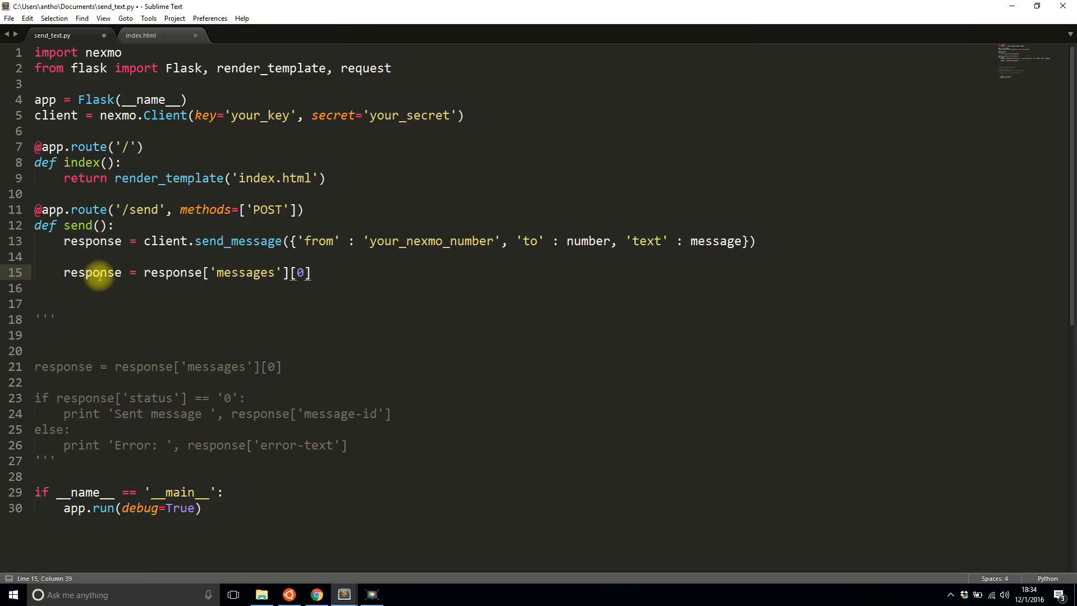
# - Select the response variable on line 15 to rename it response_text
pyautogui.doubleClick(92, 273)
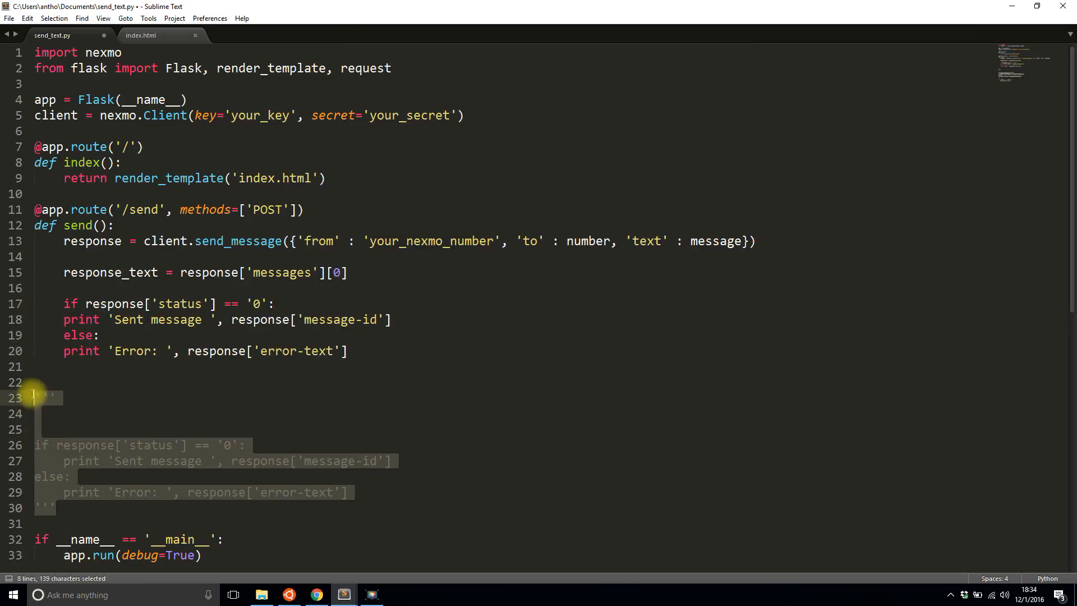
# - Delete the commented block, replace the prints with concatenated returns, and save send_text.py
pyautogui.press('Delete')
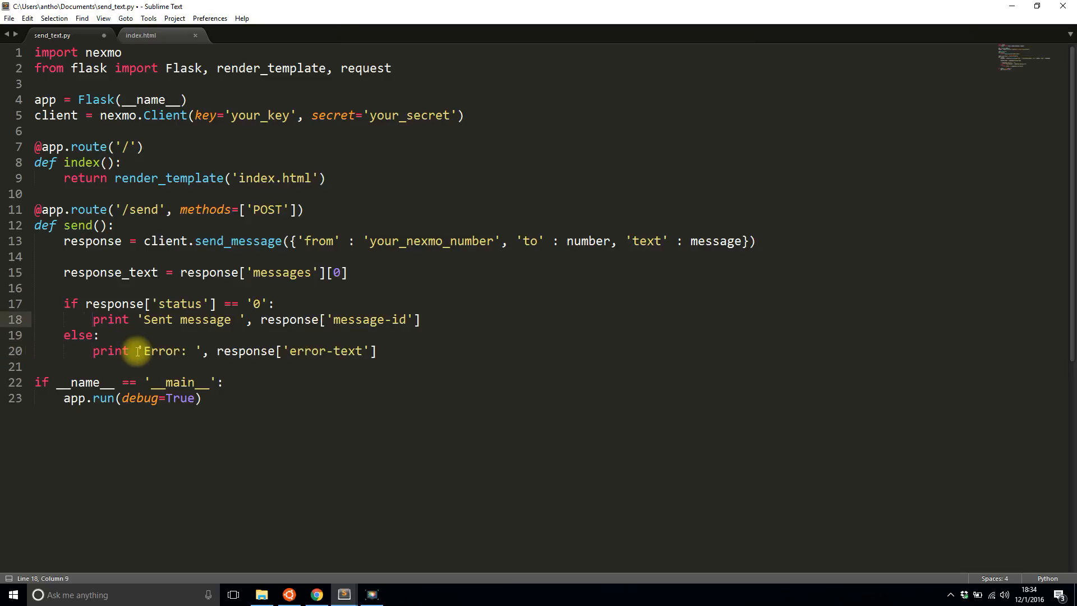
pyautogui.doubleClick(110, 351)
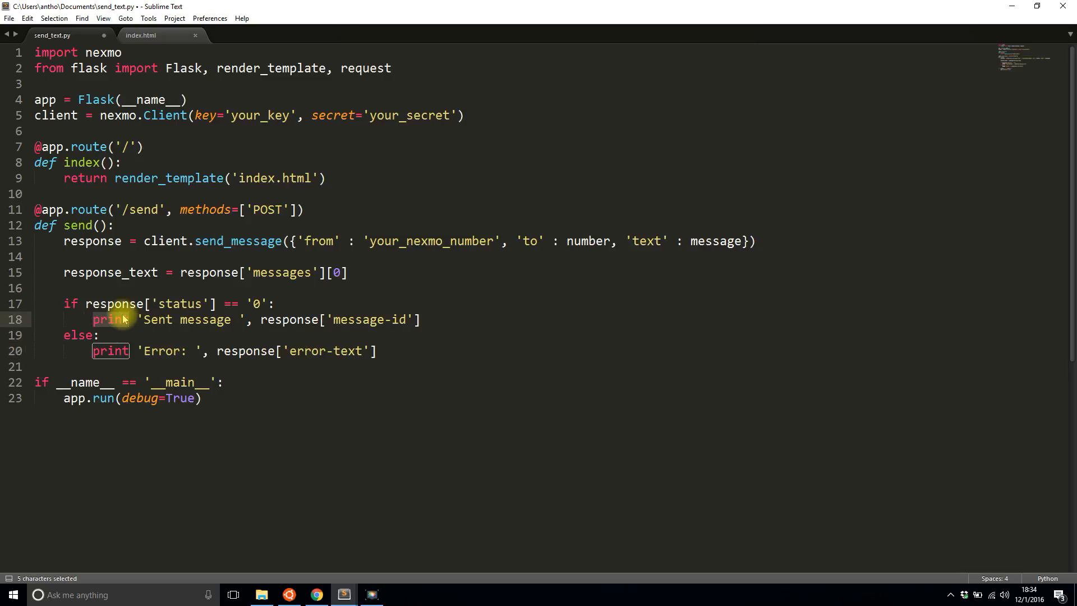
pyautogui.write('return')
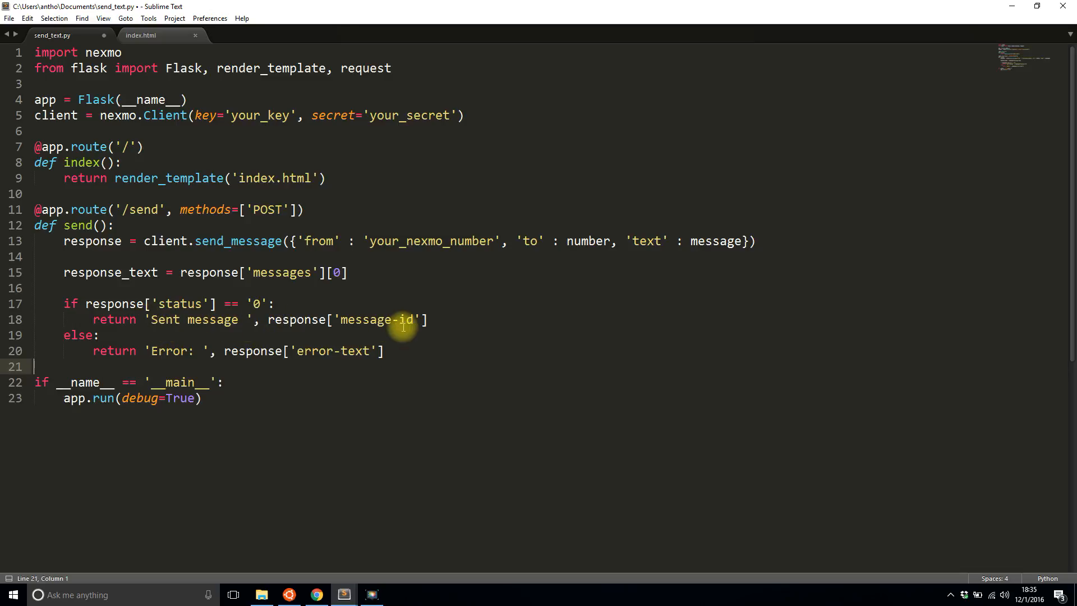
pyautogui.click(213, 351)
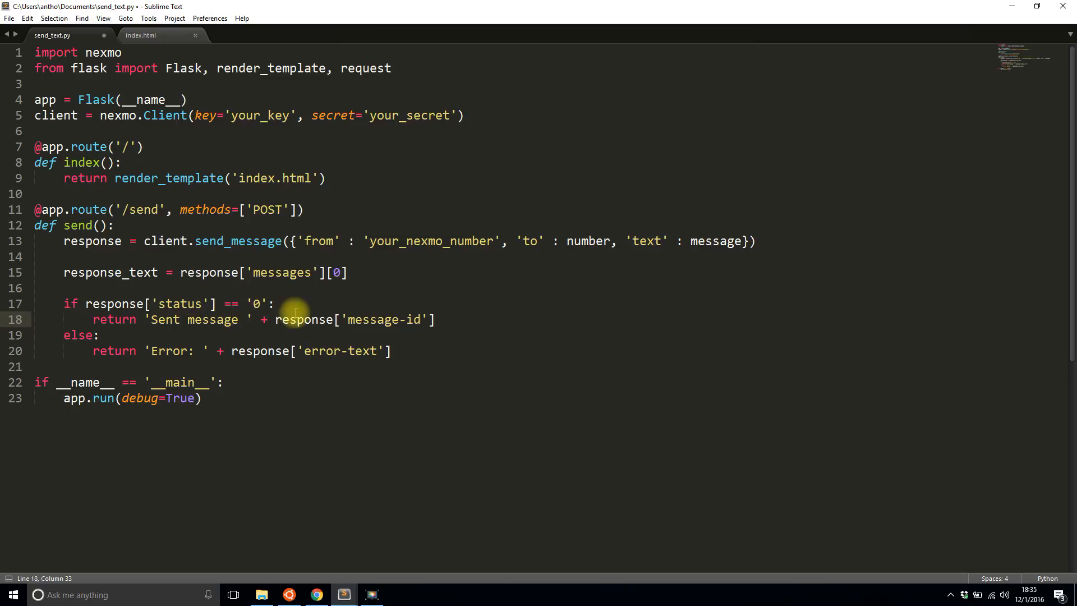
pyautogui.moveTo(155, 319)
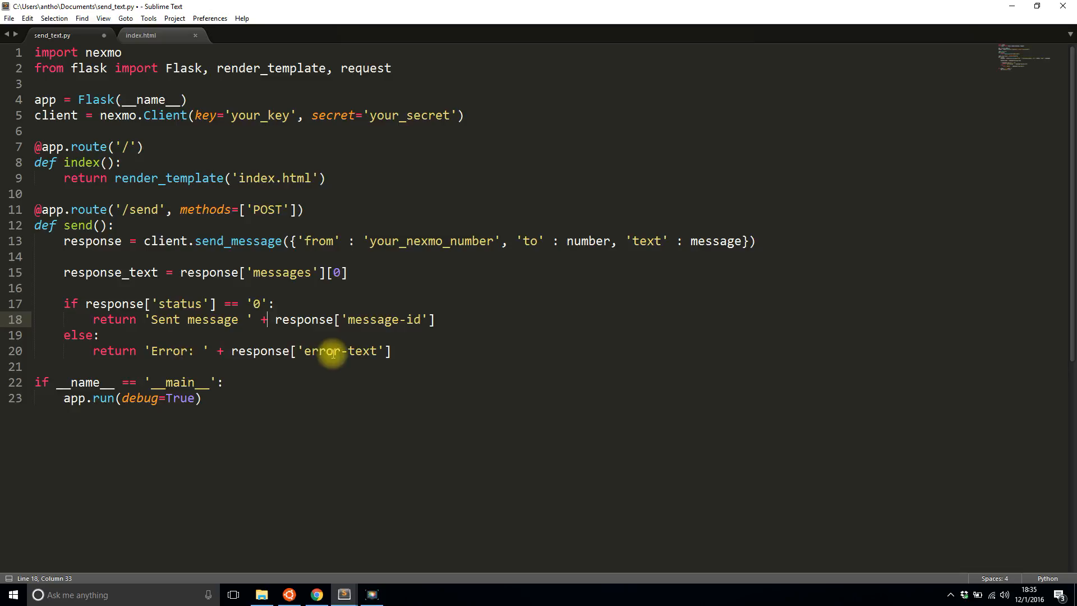
pyautogui.press('ctrl+s')
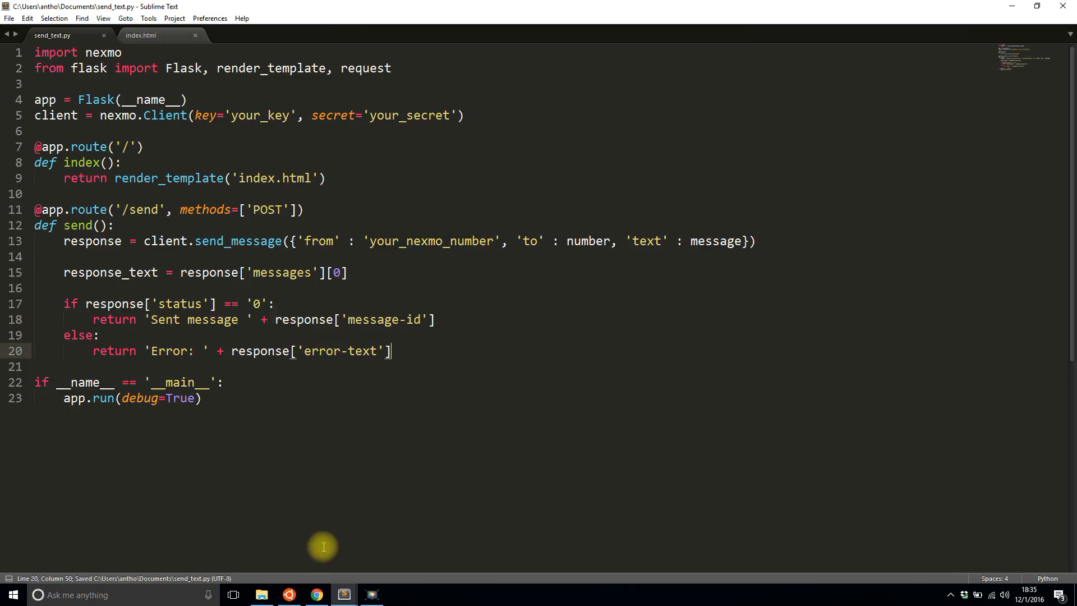
pyautogui.click(288, 594)
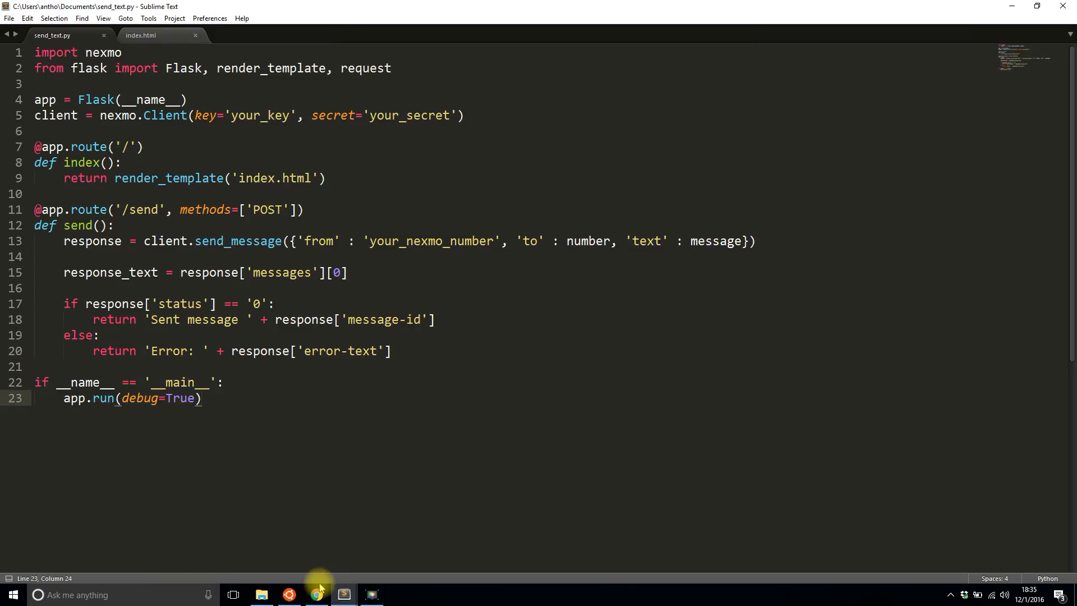
pyautogui.click(289, 595)
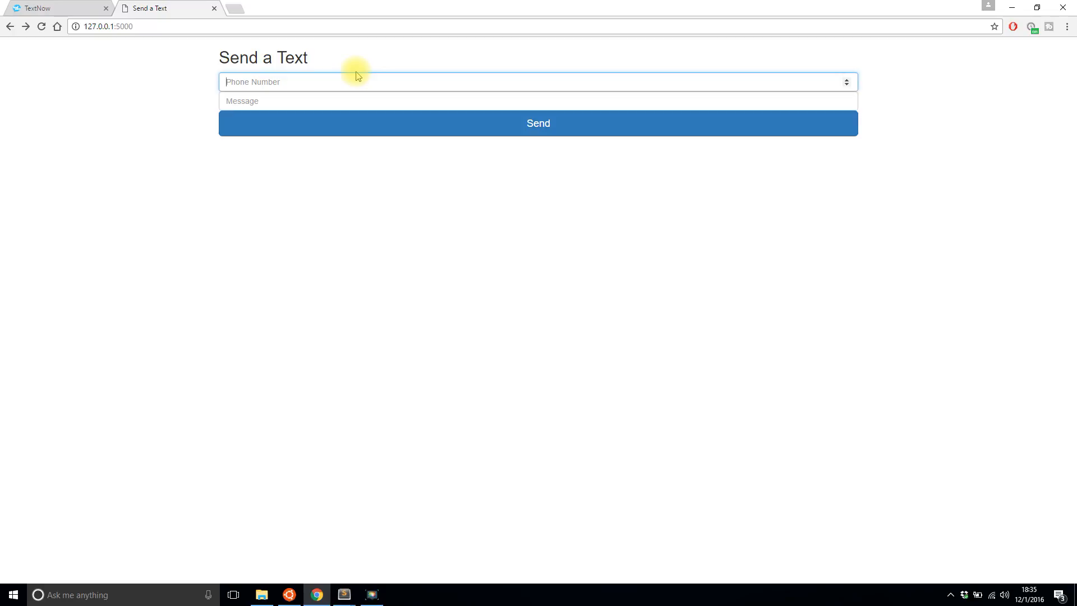
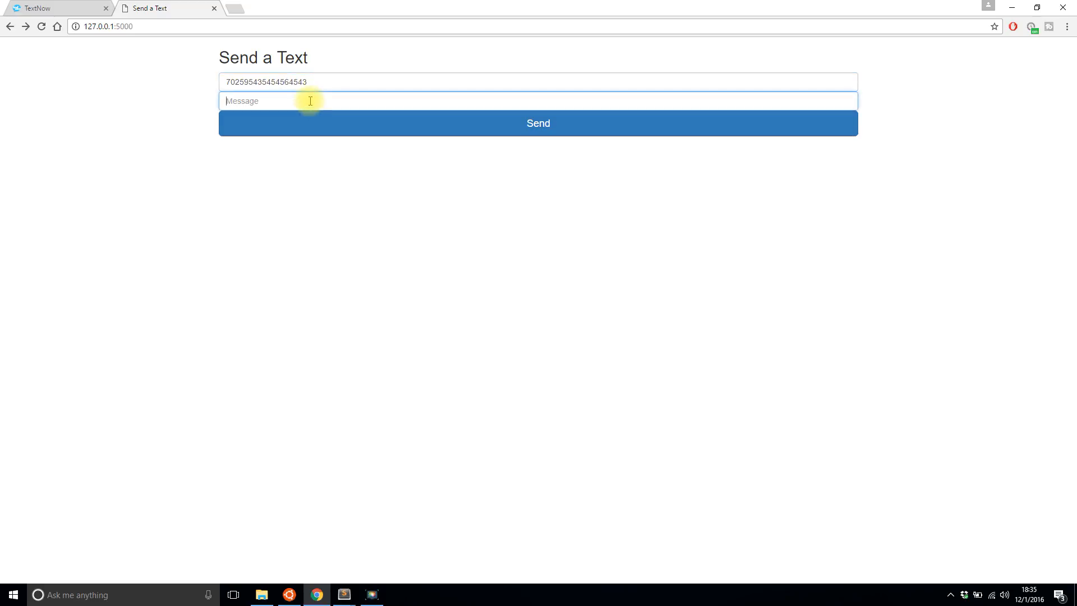
pyautogui.write("Here's an in")
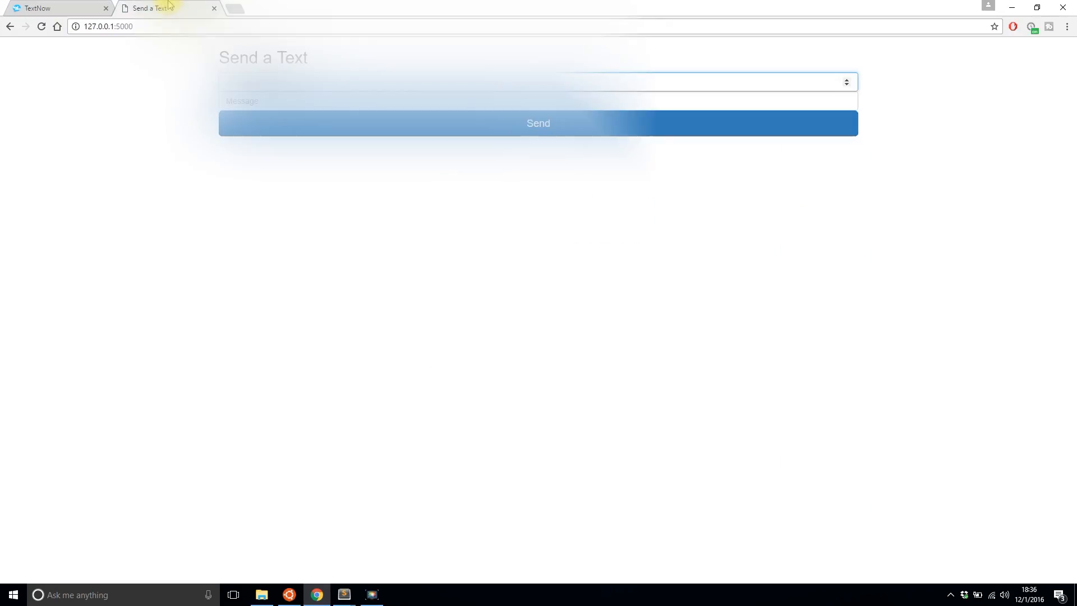
# - Submit the Send a Text form to the app's /send route
pyautogui.click(538, 101)
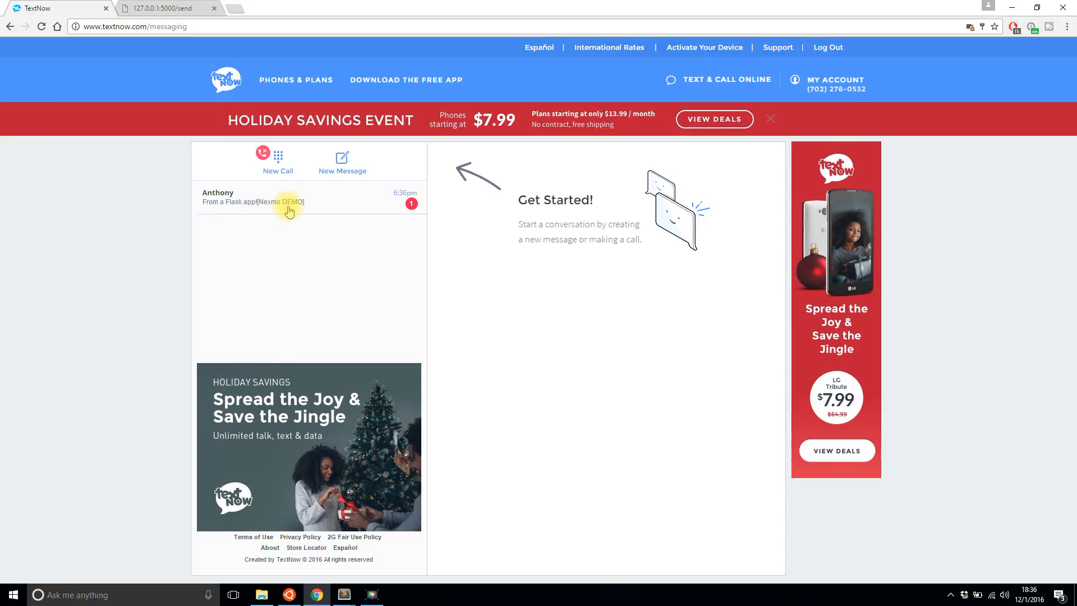
pyautogui.moveTo(317, 226)
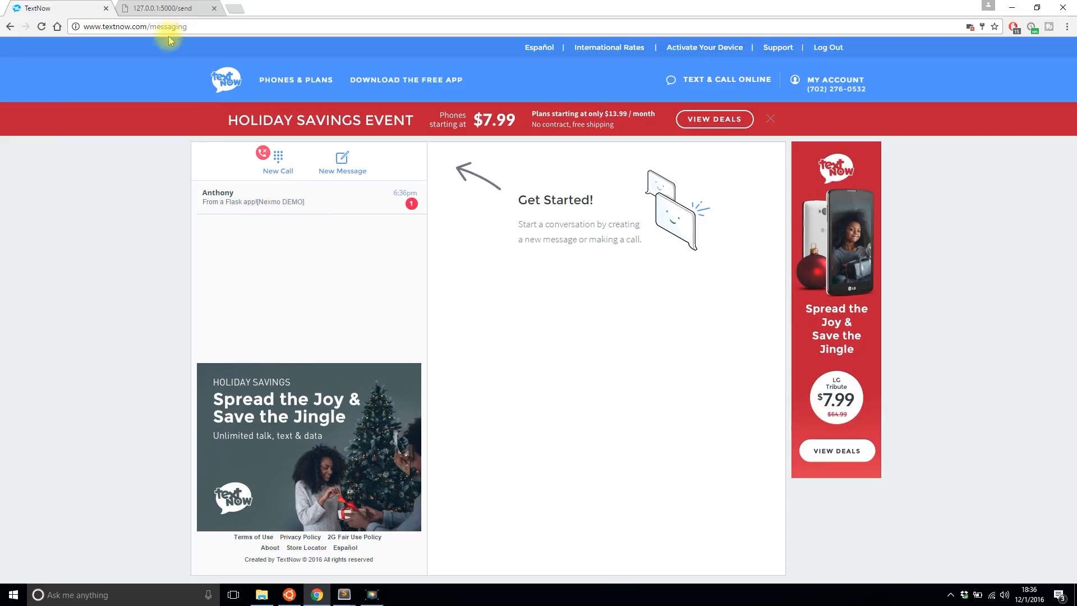
# - Go back from the TextNow inbox to the localhost Send a Text form
pyautogui.click(163, 9)
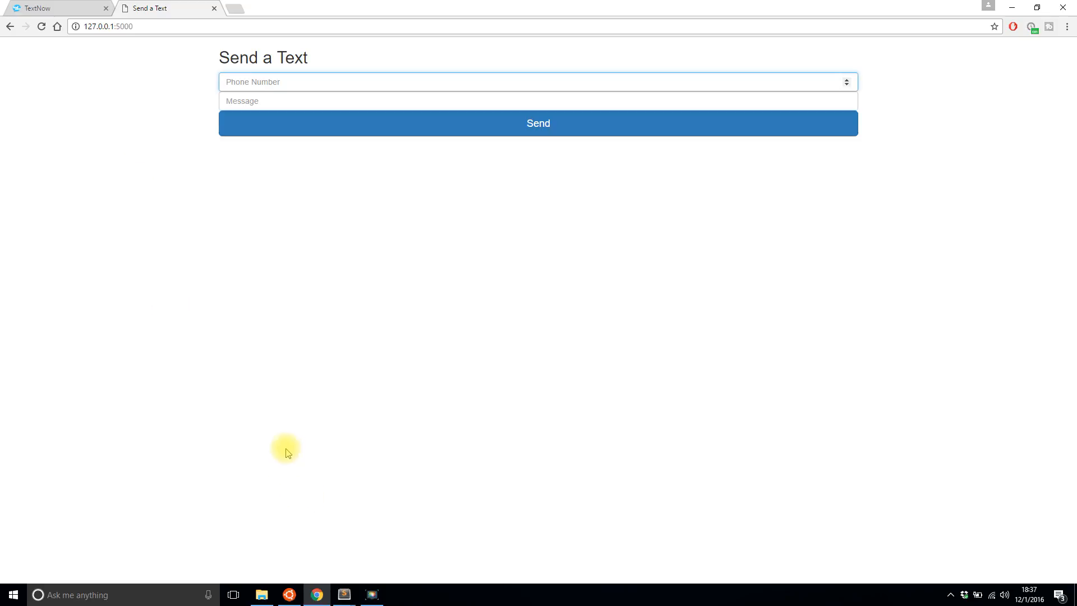
pyautogui.moveTo(279, 458)
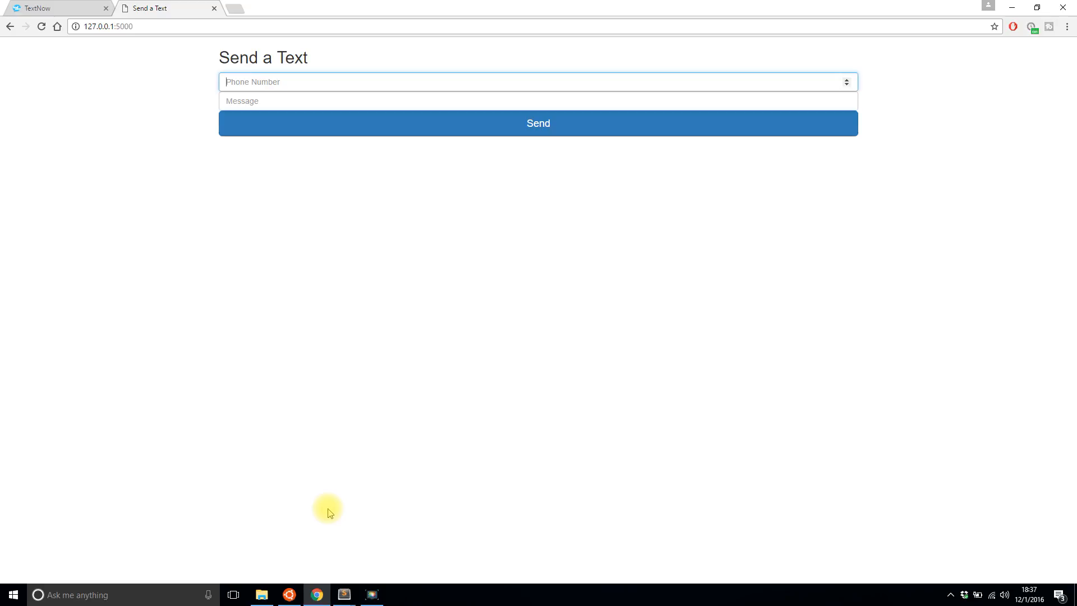
pyautogui.moveTo(343, 594)
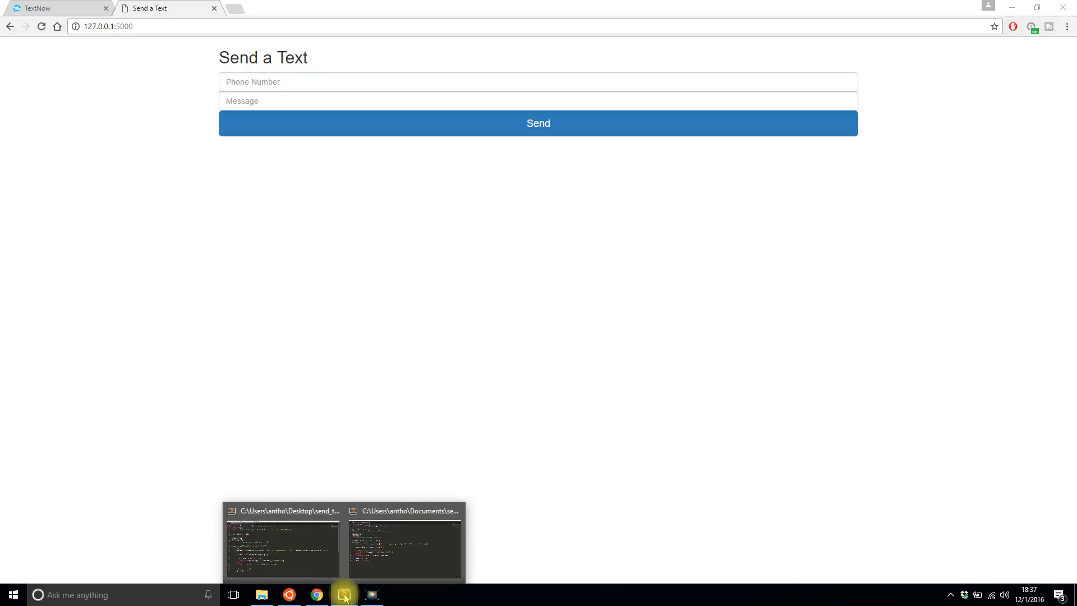